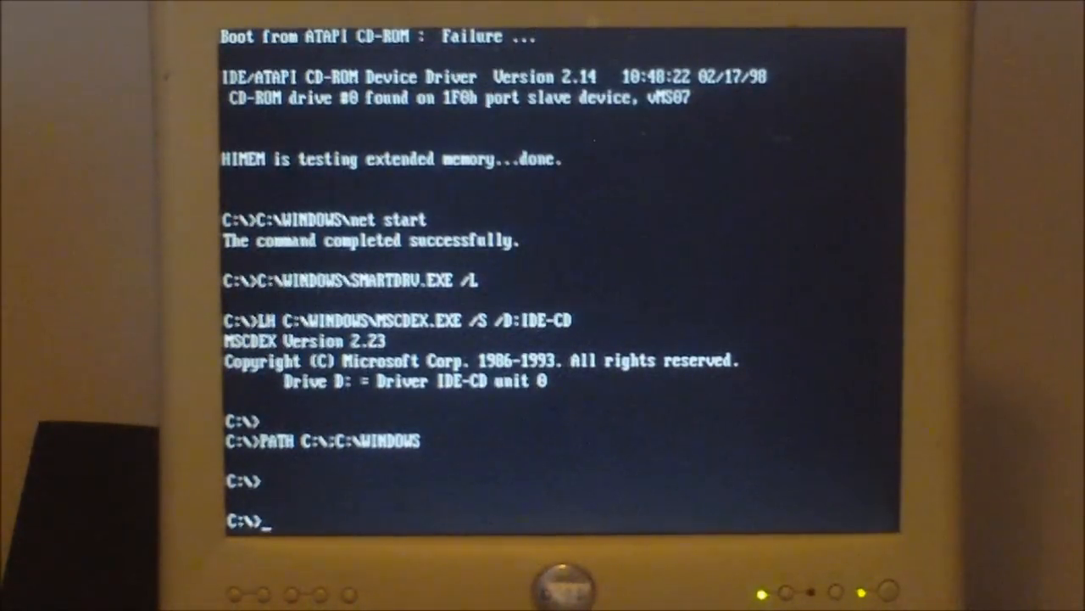
Launch Windows by entering 'win' at the C:\> prompt
{"action": "type", "text": "wi"}
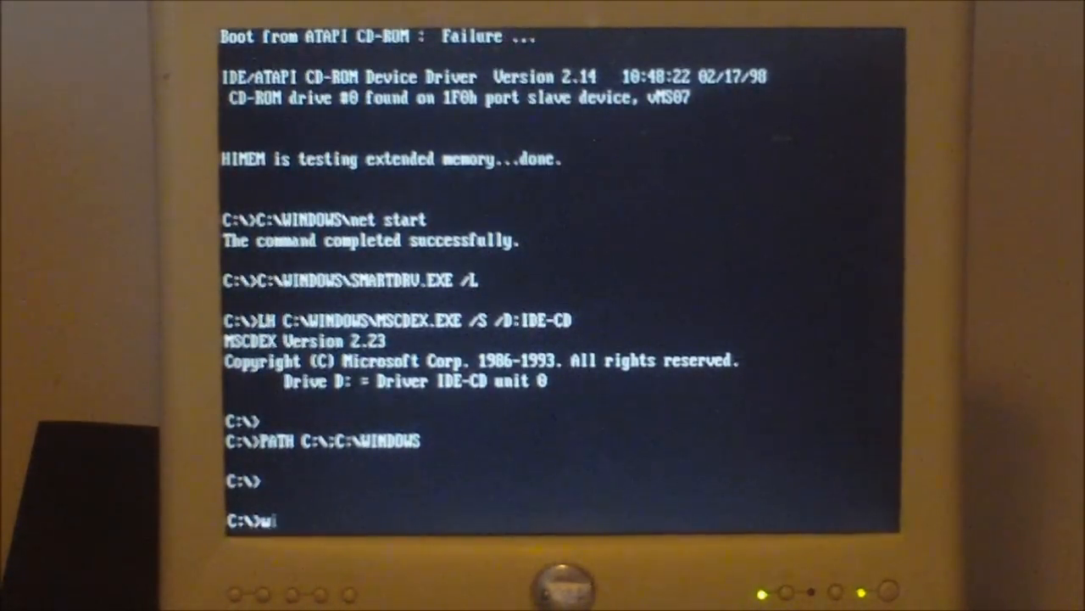
{"action": "type", "text": "n"}
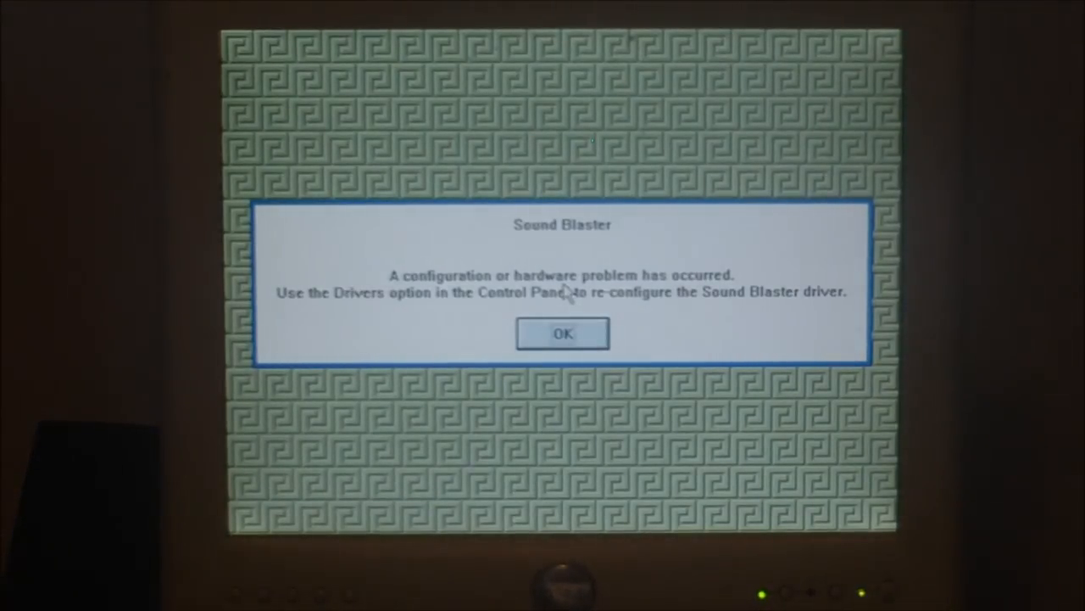
{"action": "mouse_move", "coordinate": [409, 369]}
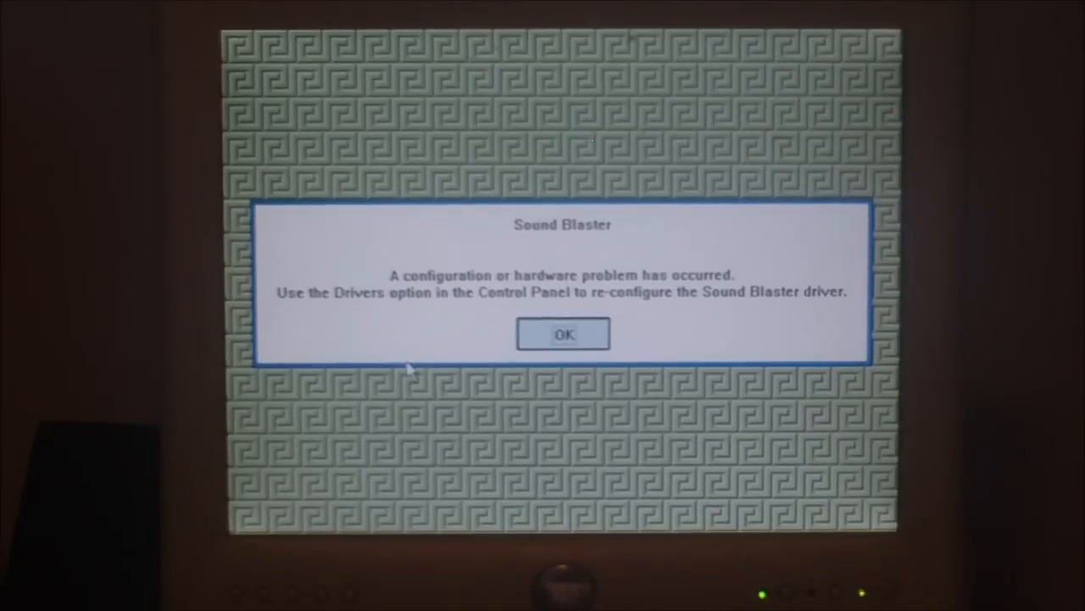
Dismiss the Sound Blaster error dialog with OK
{"action": "left_click", "coordinate": [563, 334]}
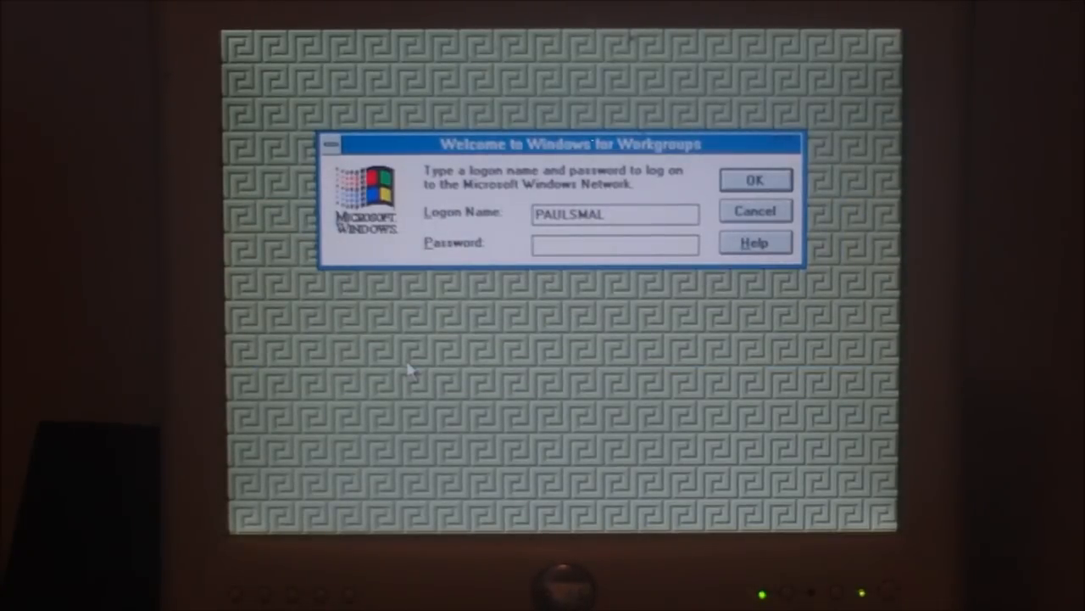
Confirm the network logon, then open Program Manager and its Main group
{"action": "left_click", "coordinate": [753, 179]}
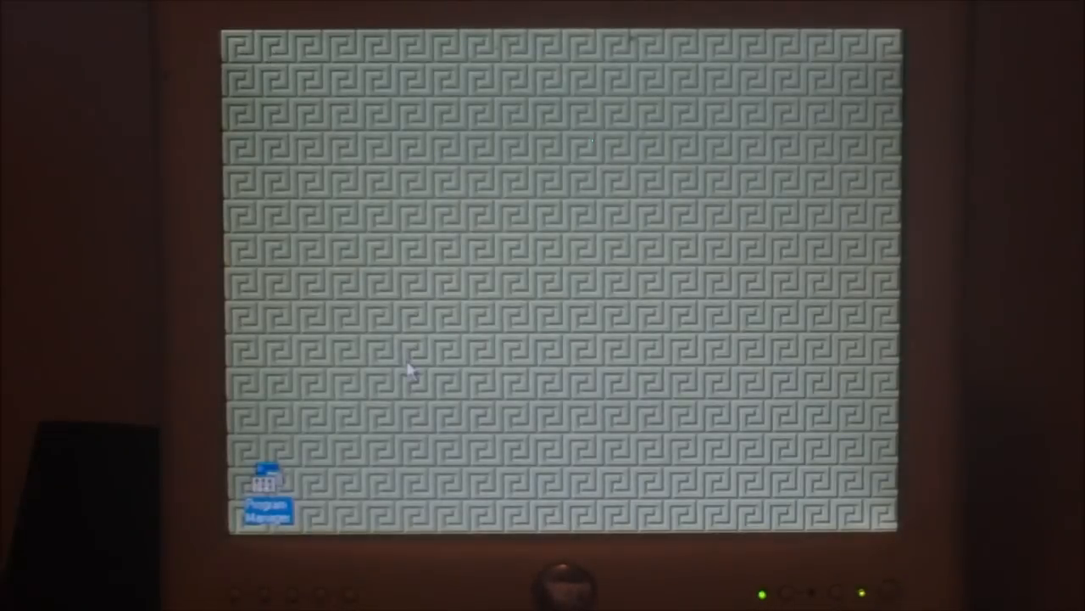
{"action": "double_click", "coordinate": [266, 496]}
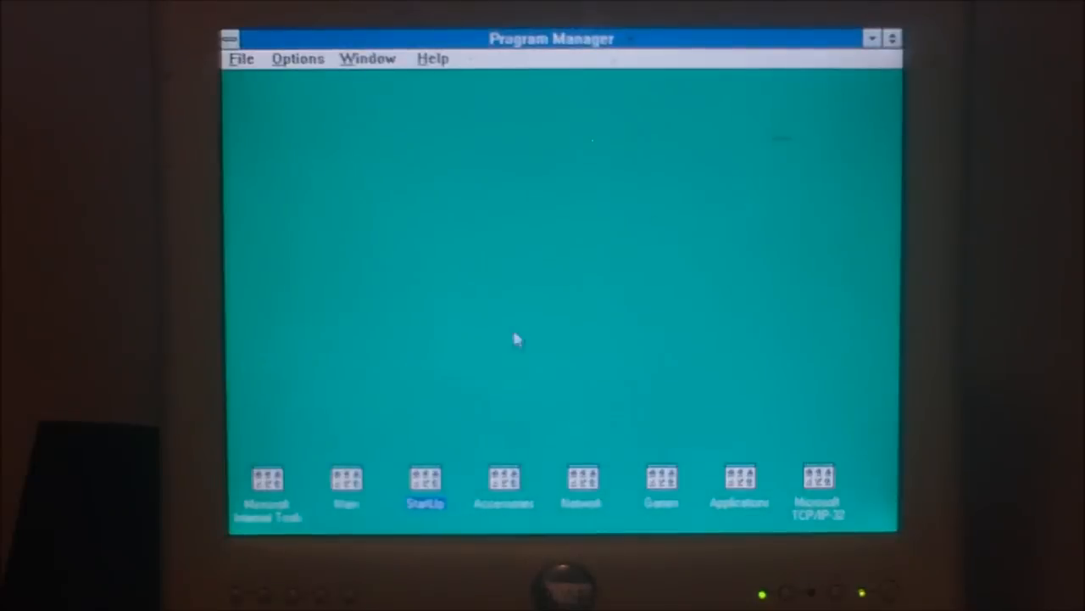
{"action": "mouse_move", "coordinate": [348, 500]}
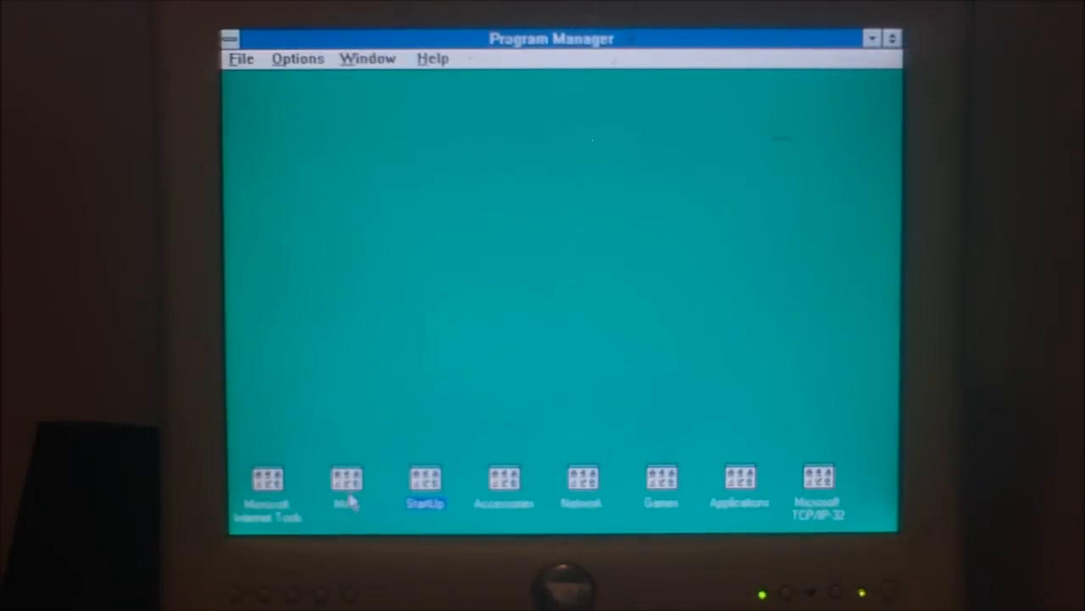
{"action": "double_click", "coordinate": [346, 487]}
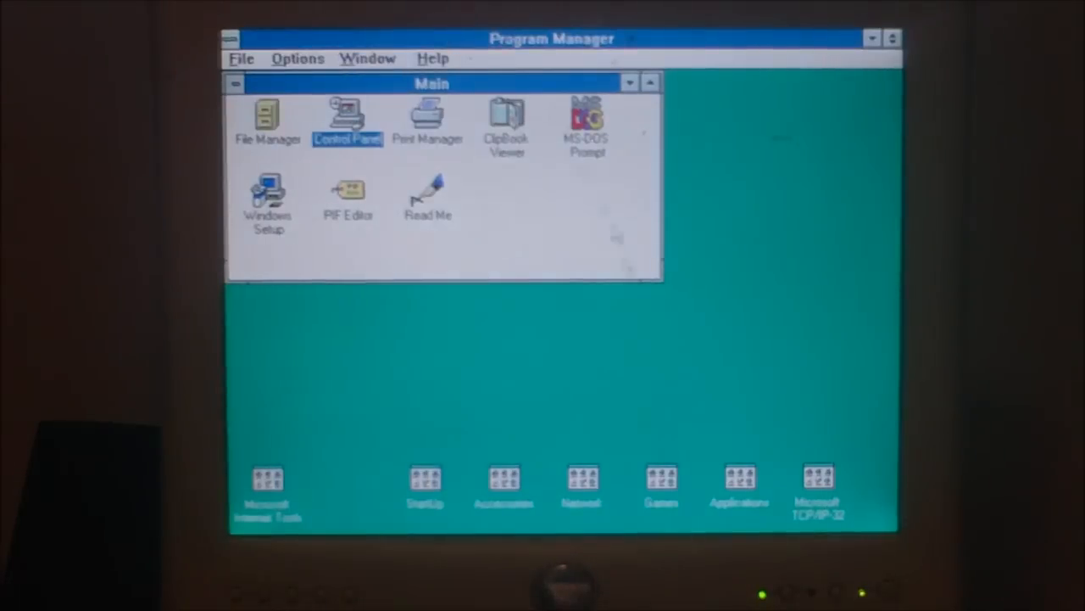
{"action": "double_click", "coordinate": [347, 119]}
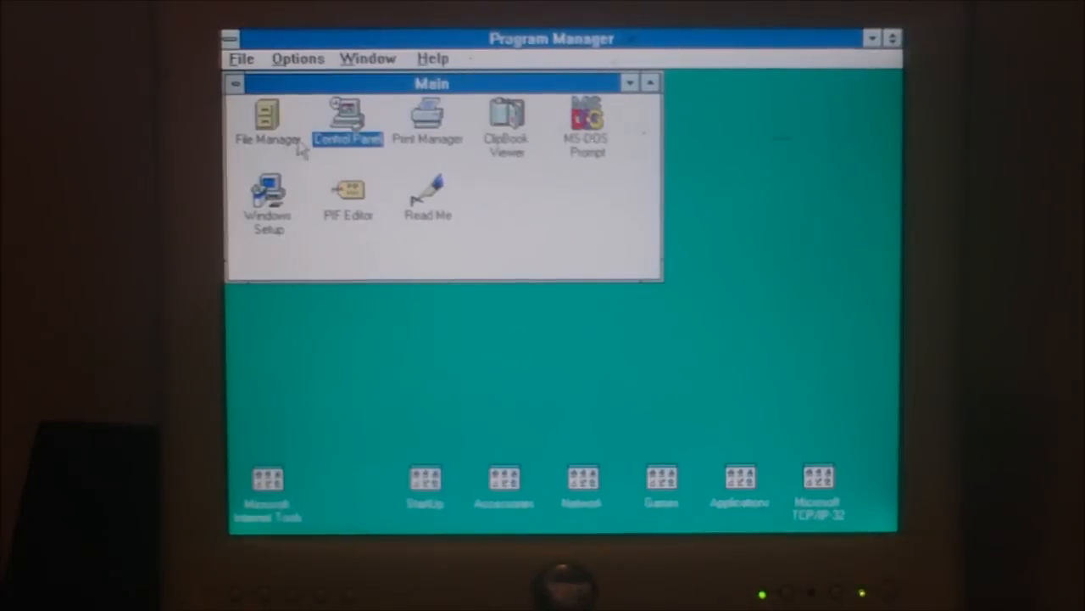
Apply the Pastel colour scheme through Control Panel's Color settings
{"action": "double_click", "coordinate": [348, 118]}
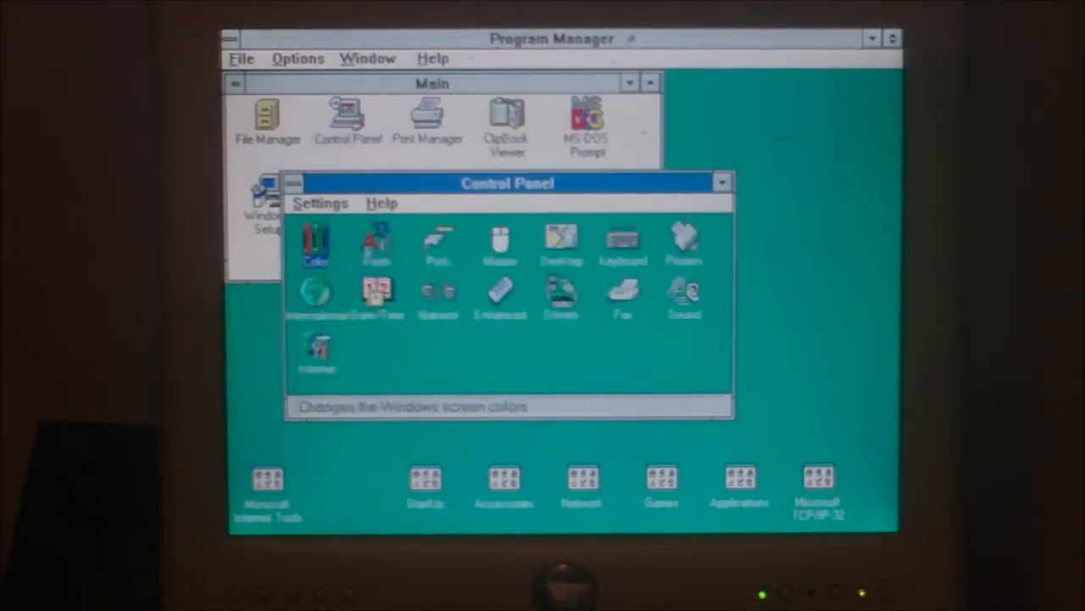
{"action": "double_click", "coordinate": [315, 243]}
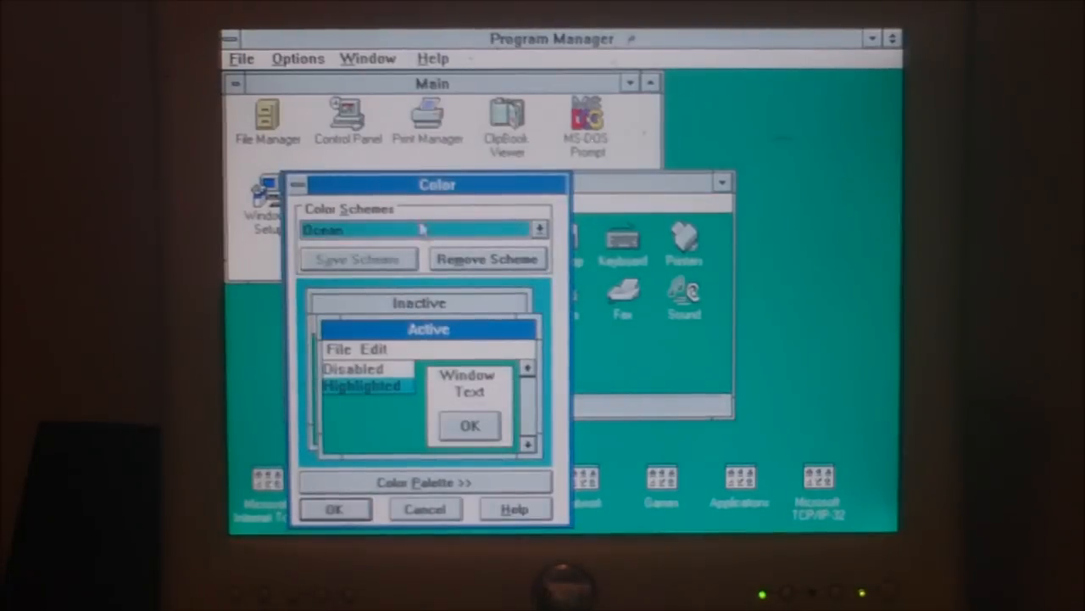
{"action": "left_click", "coordinate": [538, 229]}
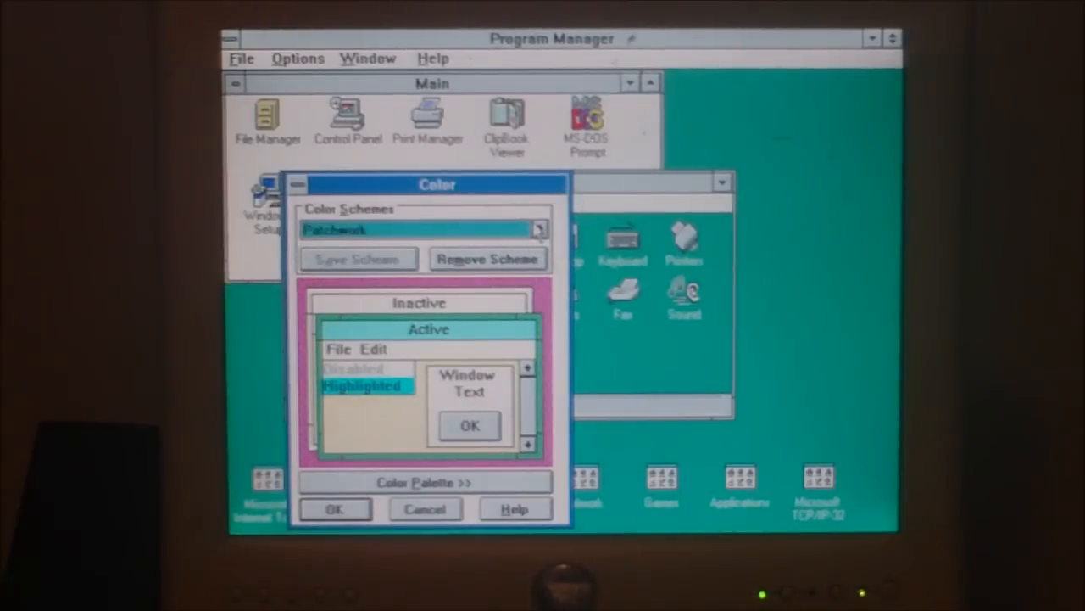
{"action": "left_click", "coordinate": [540, 230]}
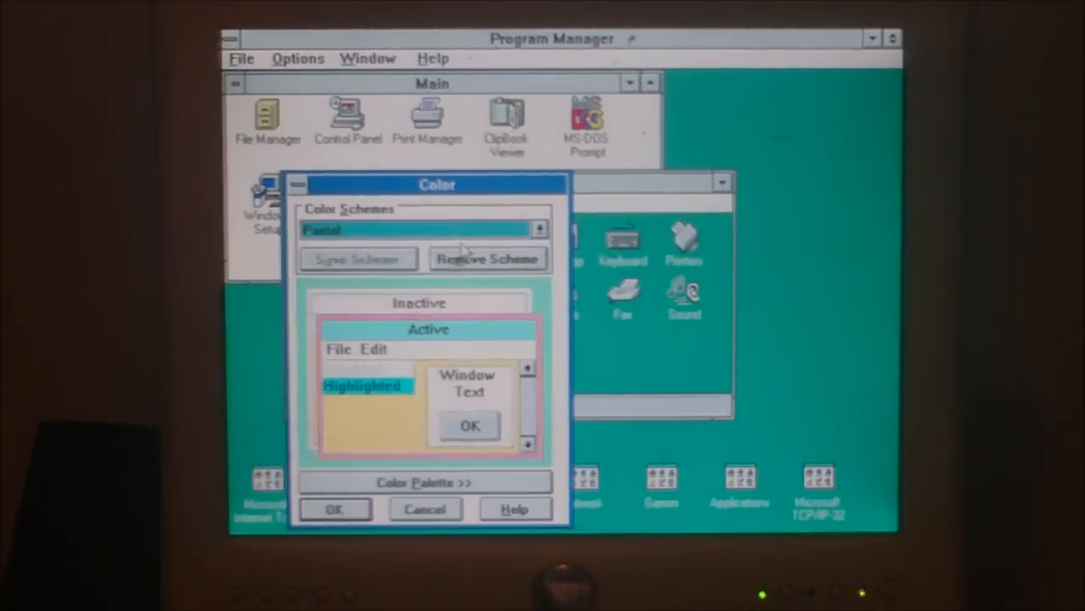
{"action": "left_click", "coordinate": [538, 229]}
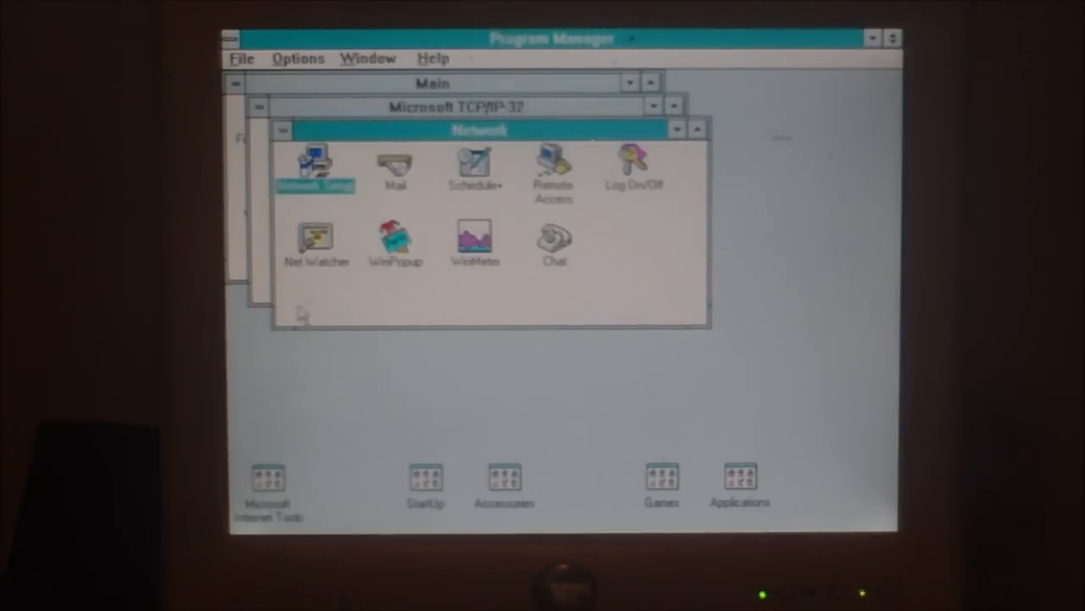
Review Network Setup's drivers, selecting Microsoft TCP/IP-32 3.11b, then close it
{"action": "double_click", "coordinate": [316, 167]}
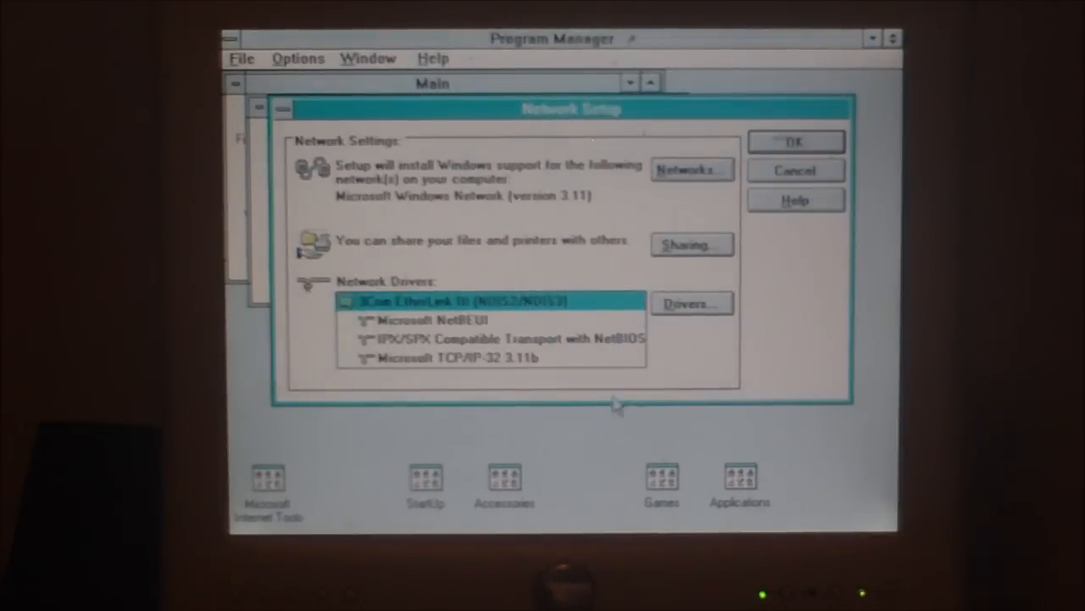
{"action": "mouse_move", "coordinate": [454, 376]}
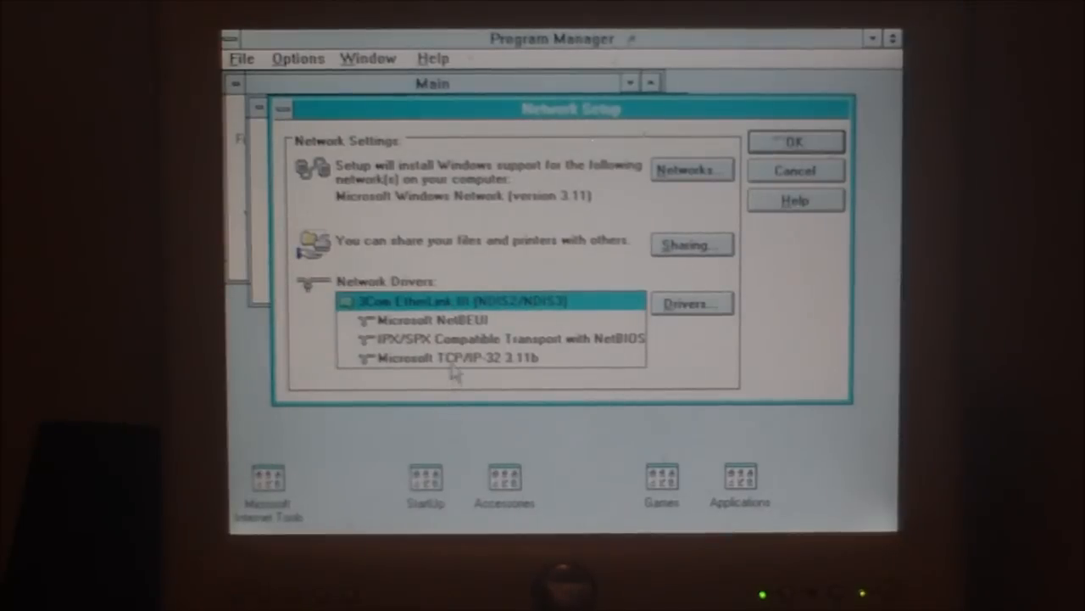
{"action": "left_click", "coordinate": [449, 357]}
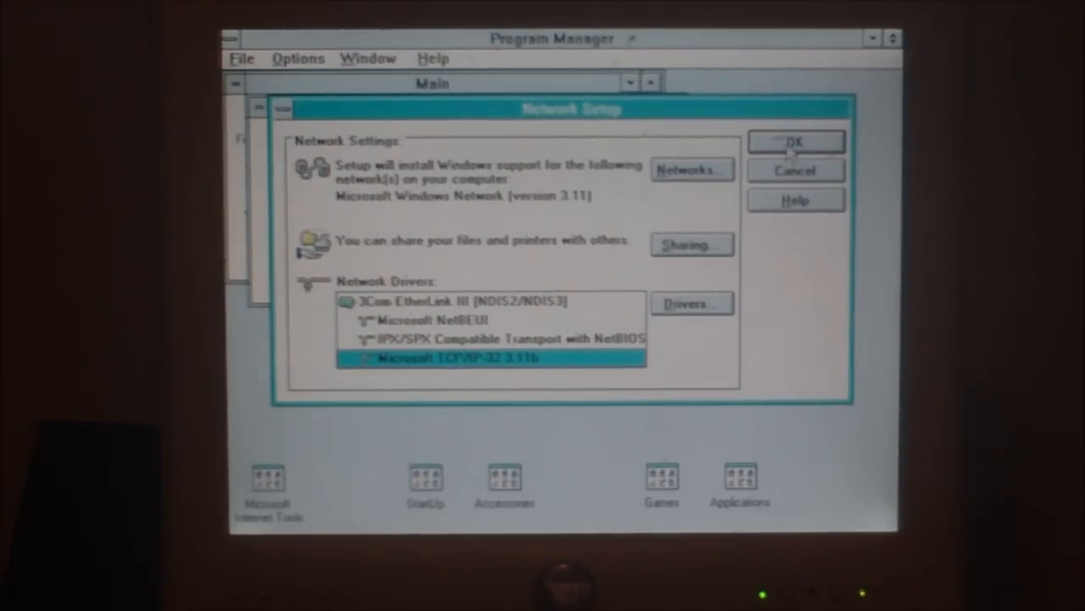
{"action": "left_click", "coordinate": [793, 141]}
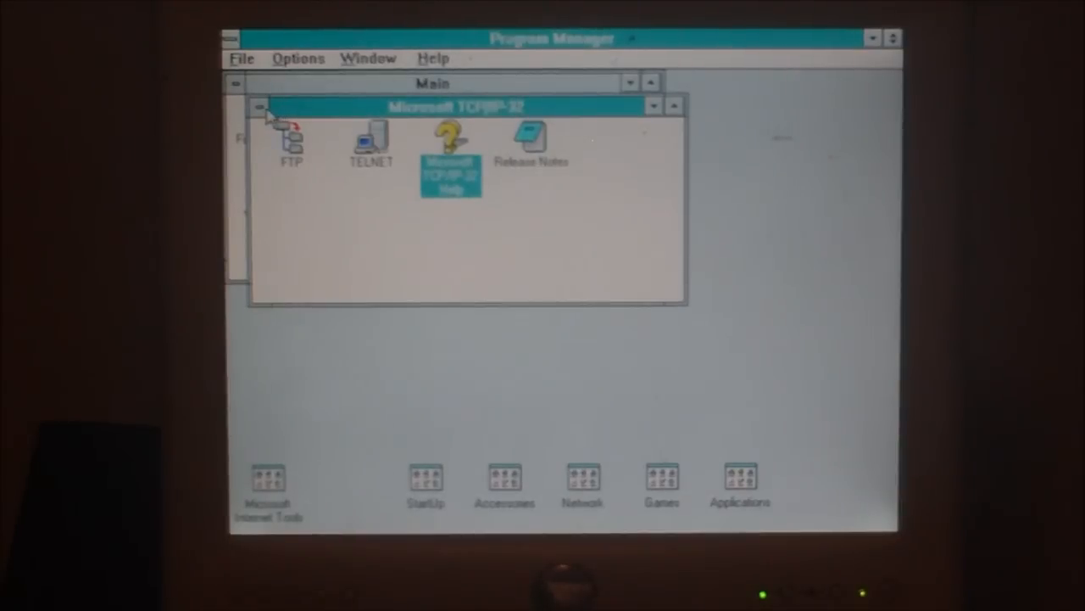
{"action": "mouse_move", "coordinate": [373, 169]}
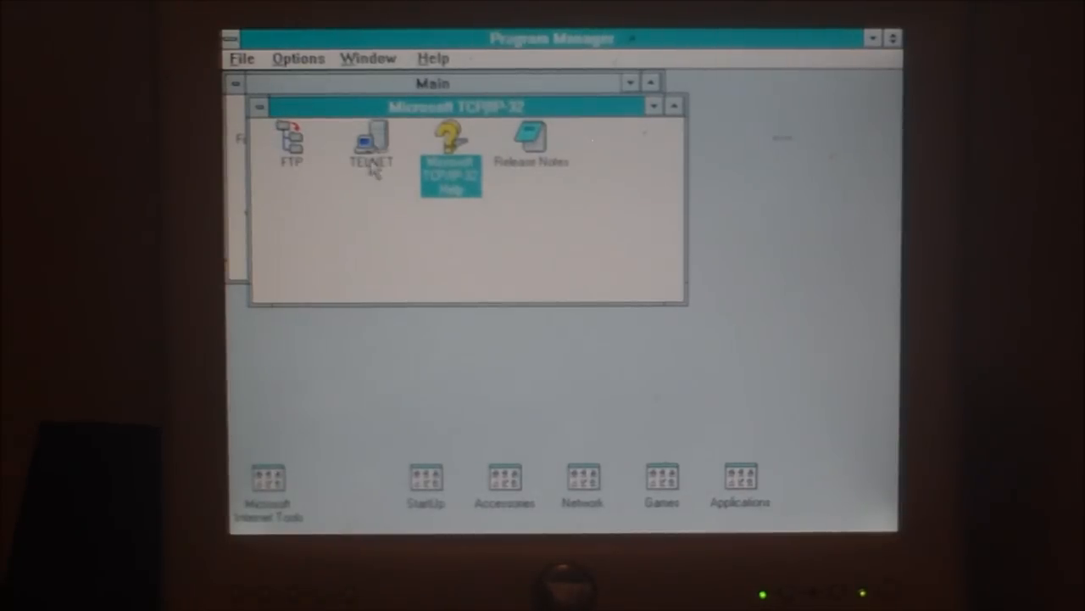
{"action": "mouse_move", "coordinate": [343, 178]}
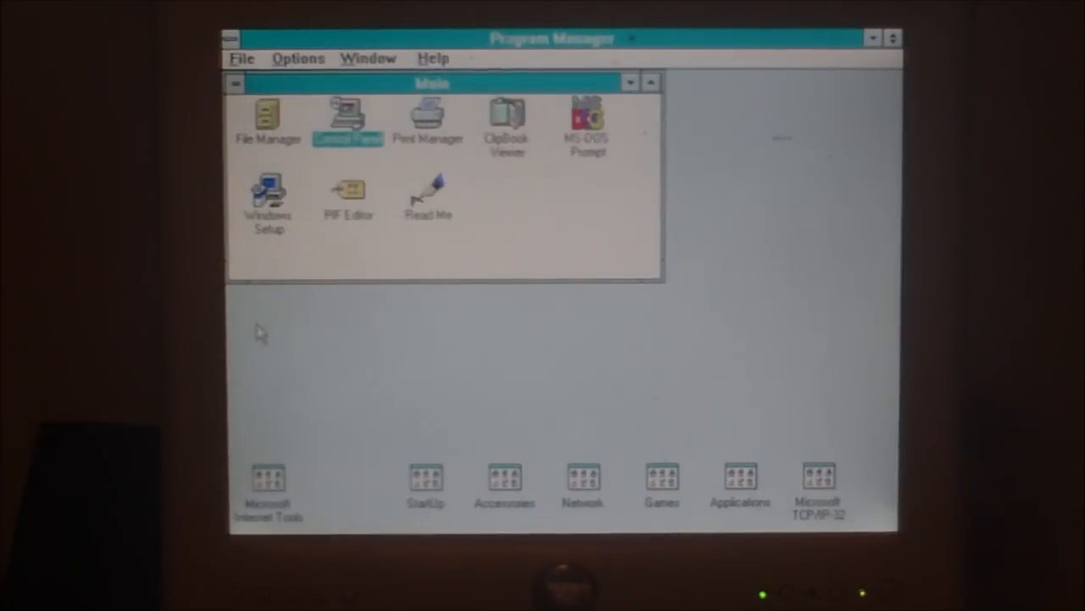
Open the Microsoft Internet Tools group icon in Program Manager
{"action": "double_click", "coordinate": [267, 479]}
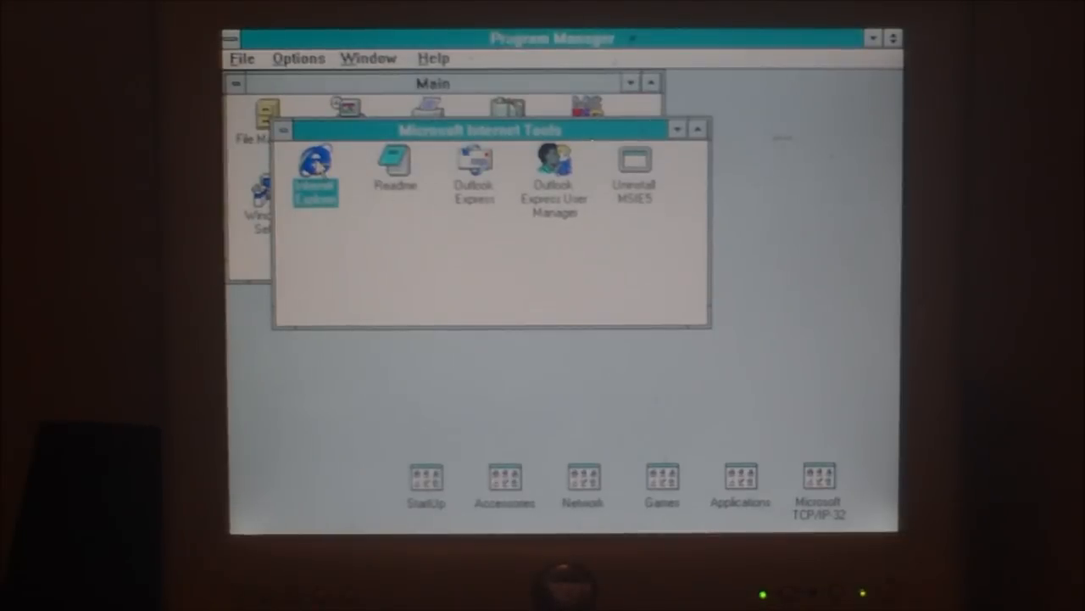
Launch Internet Explorer and enter google.com in the Address bar
{"action": "double_click", "coordinate": [315, 166]}
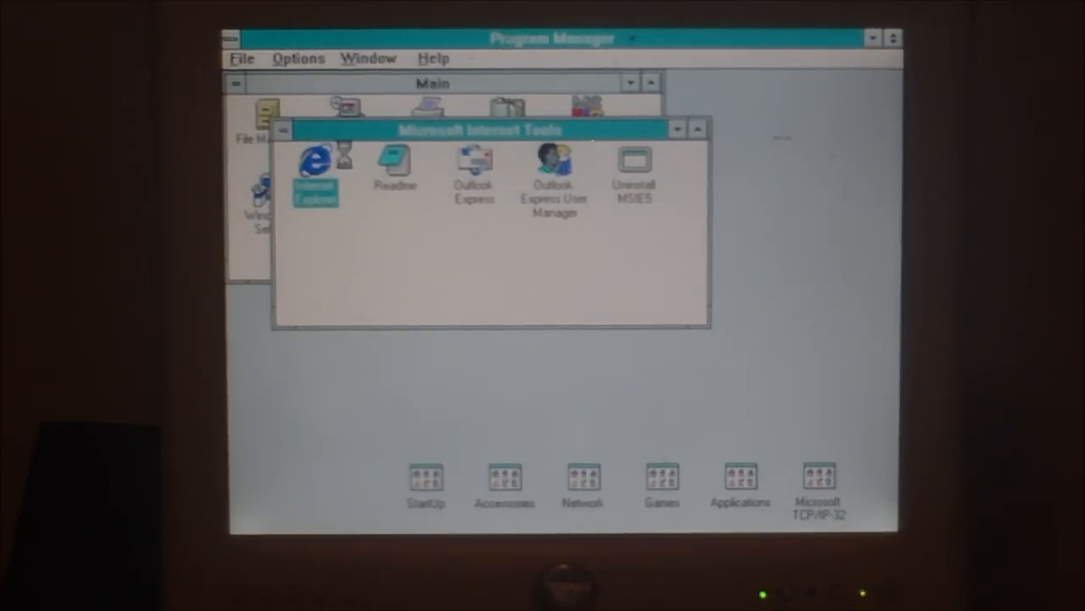
{"action": "double_click", "coordinate": [315, 165]}
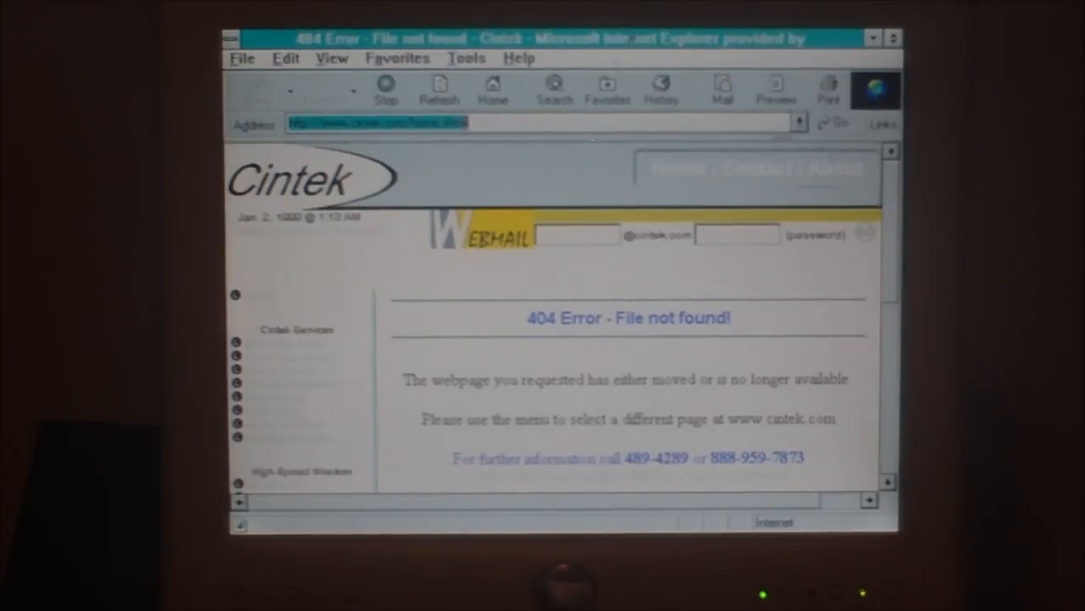
{"action": "type", "text": "google.com"}
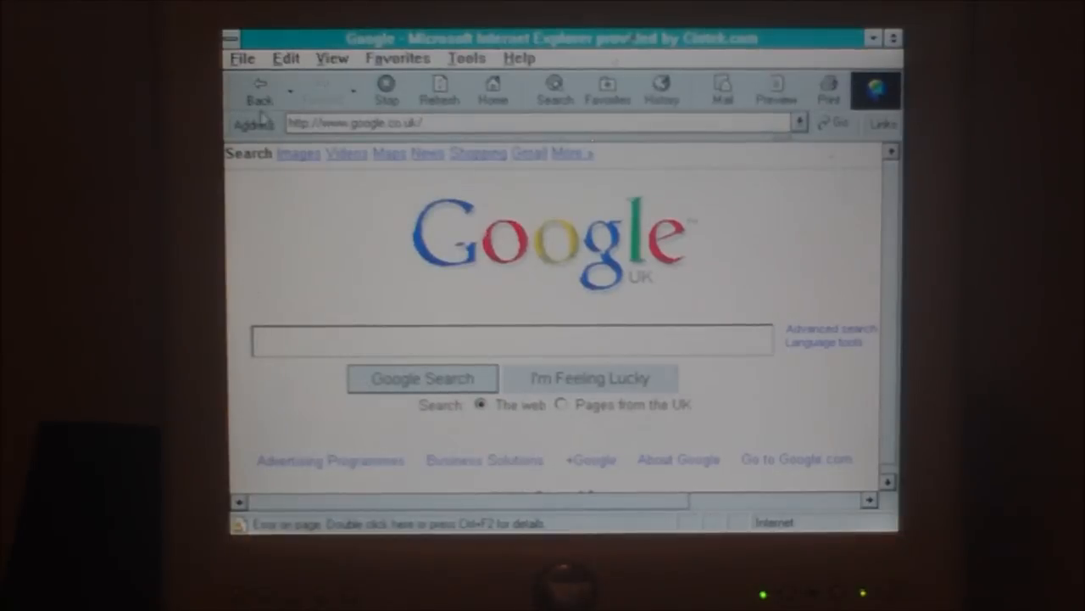
Search Google Images for 'spectrum +3', visit a result's site, then go back twice
{"action": "left_click", "coordinate": [299, 153]}
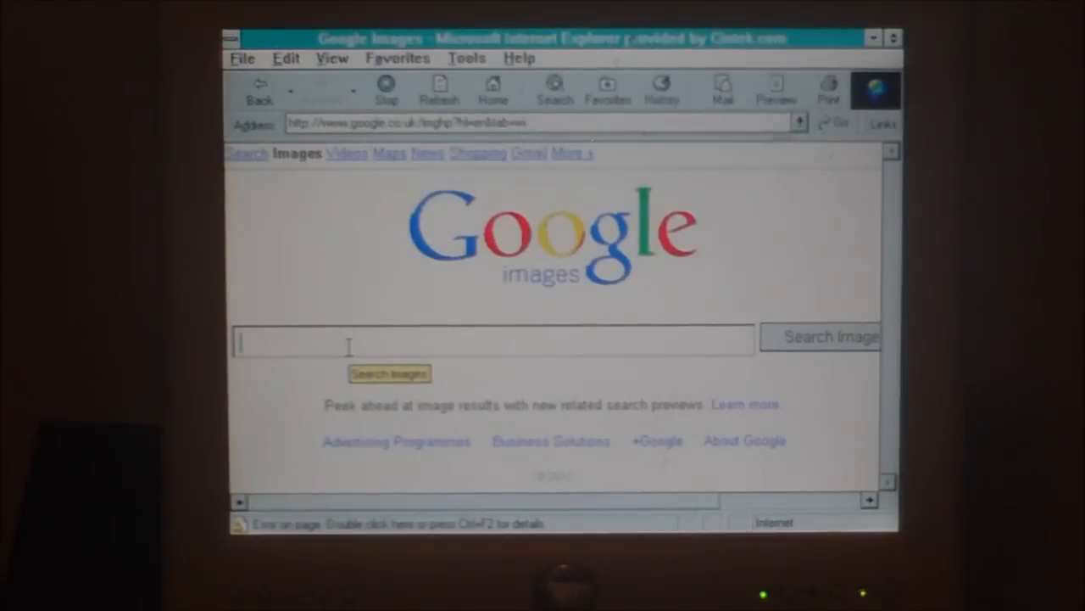
{"action": "type", "text": "spectrum +3"}
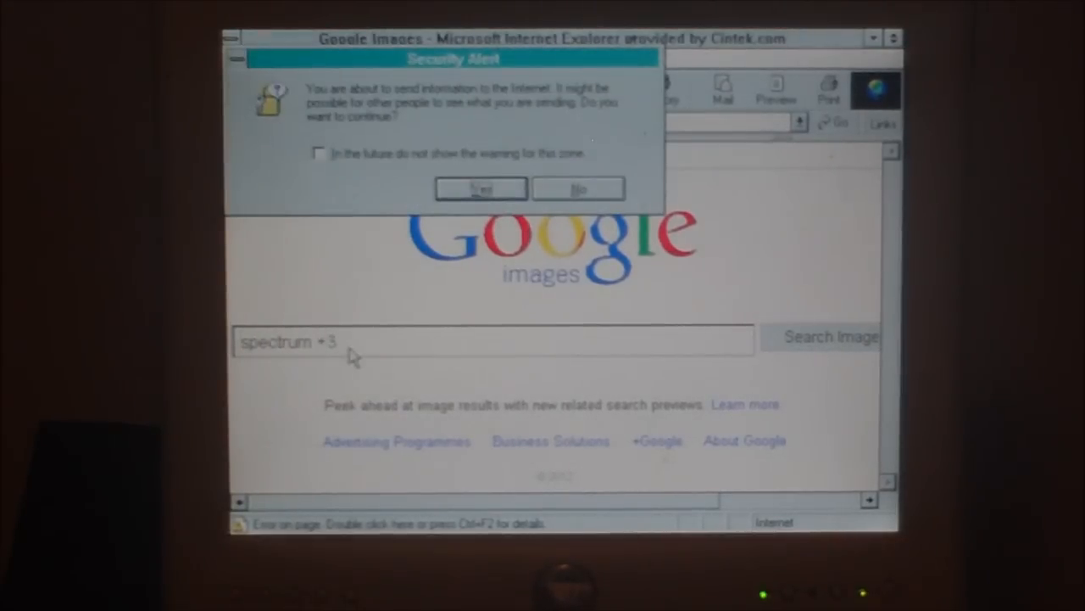
{"action": "left_click", "coordinate": [480, 188]}
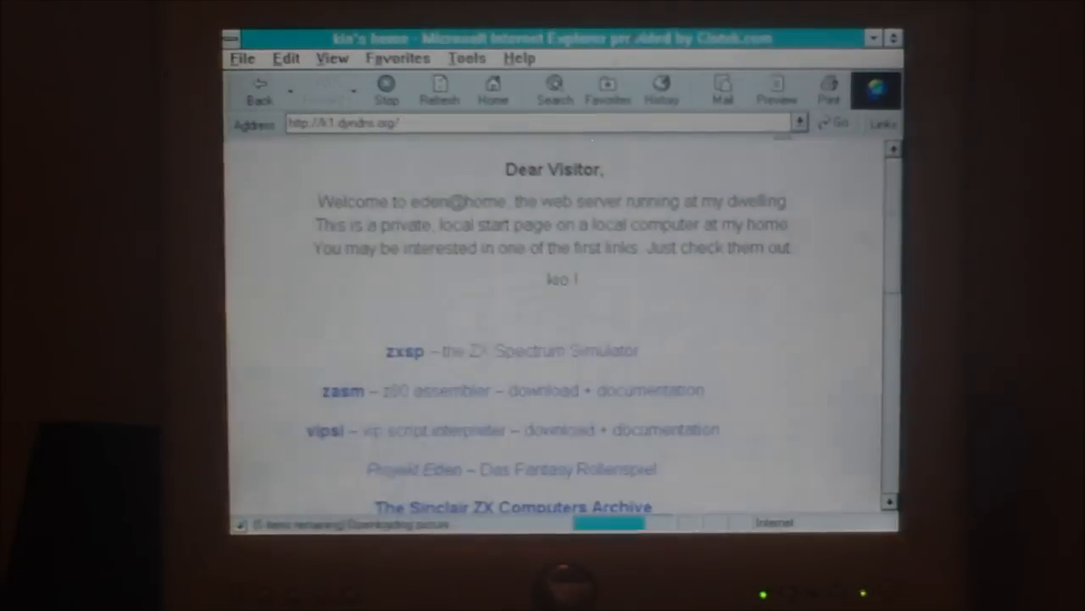
{"action": "scroll", "scroll_direction": "down", "scroll_amount": 3}
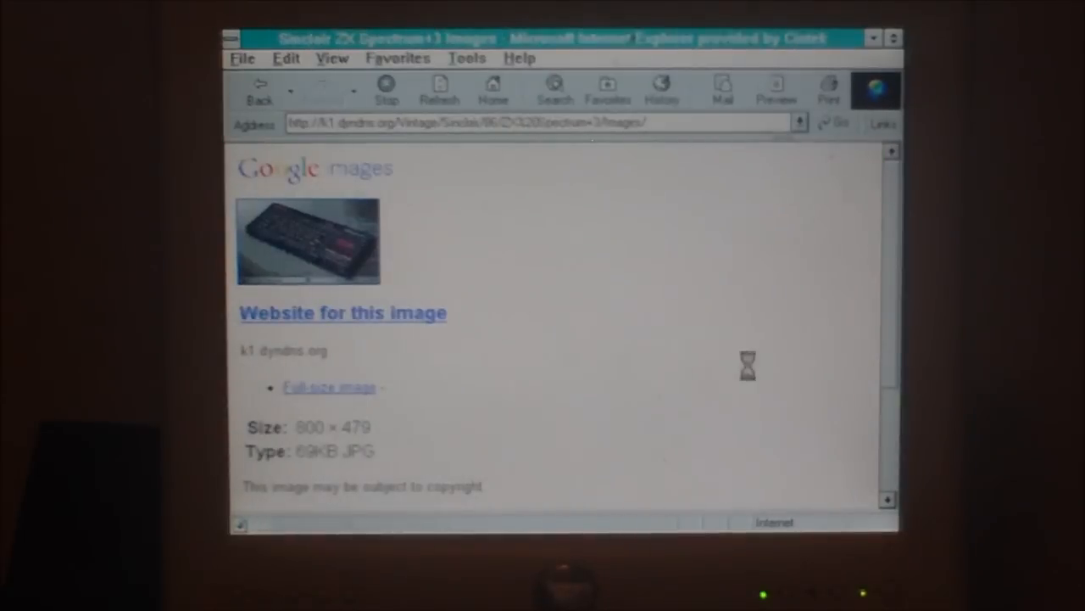
{"action": "left_click", "coordinate": [342, 312]}
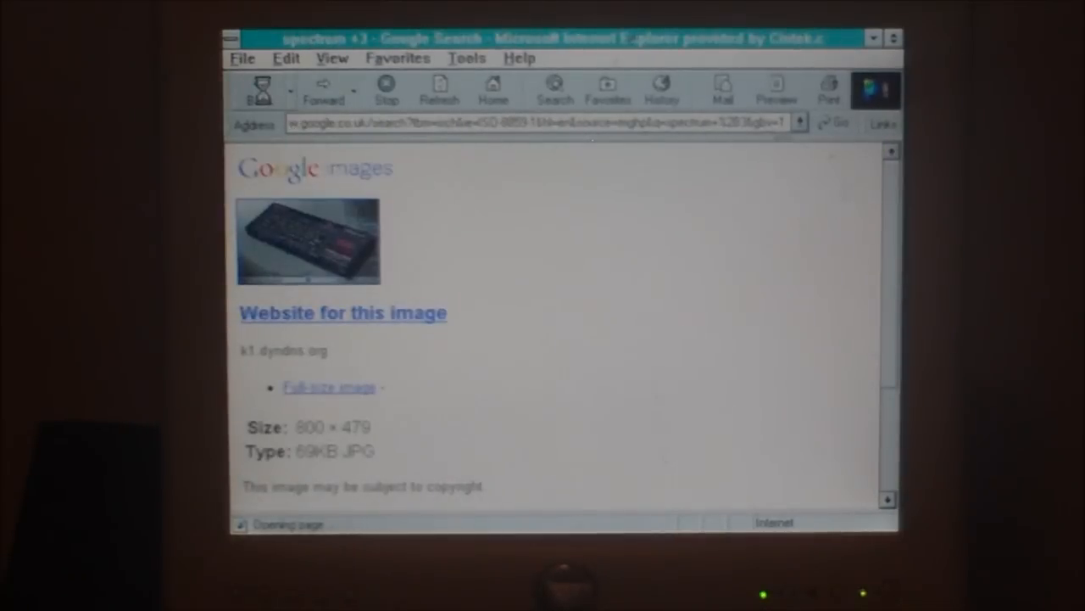
{"action": "left_click", "coordinate": [259, 89]}
{"action": "type", "text": "wikipedia"}
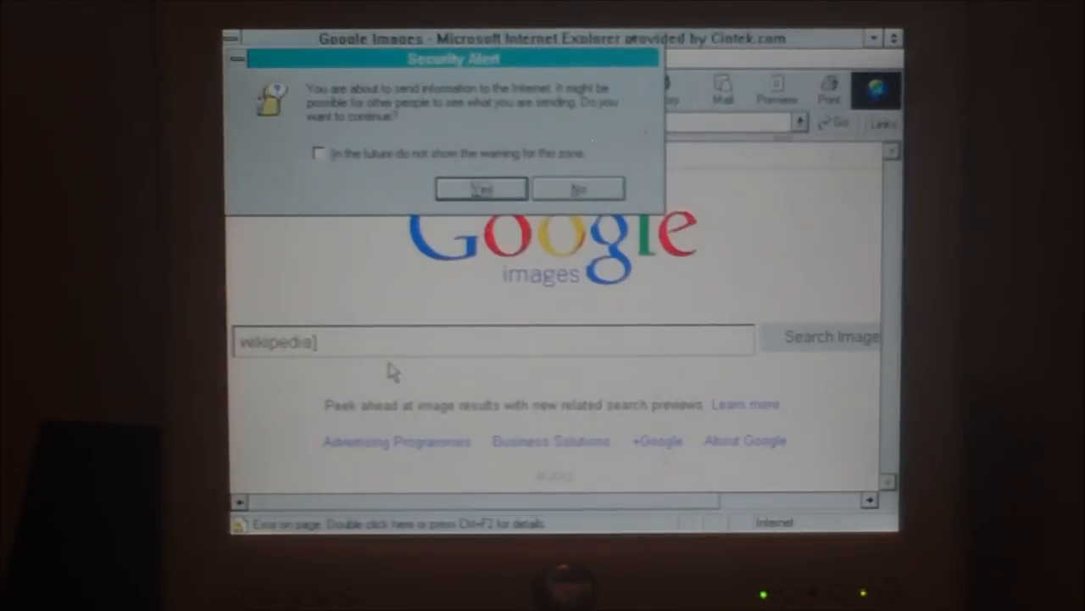
Allow the wikipedia search, scroll the results, and advance to the next results page
{"action": "left_click", "coordinate": [480, 188]}
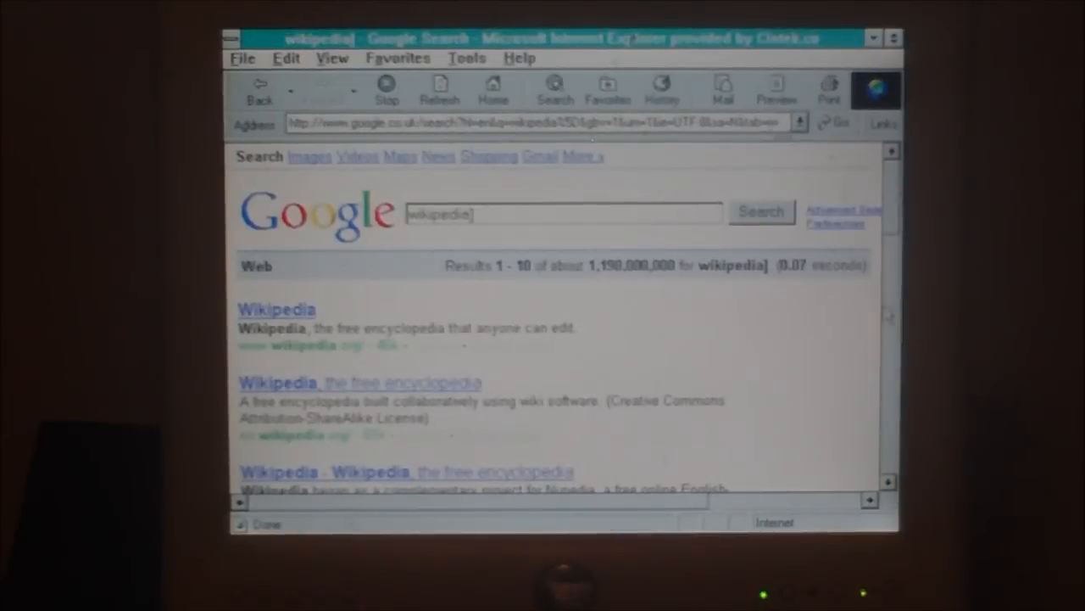
{"action": "scroll", "scroll_direction": "down", "scroll_amount": 3}
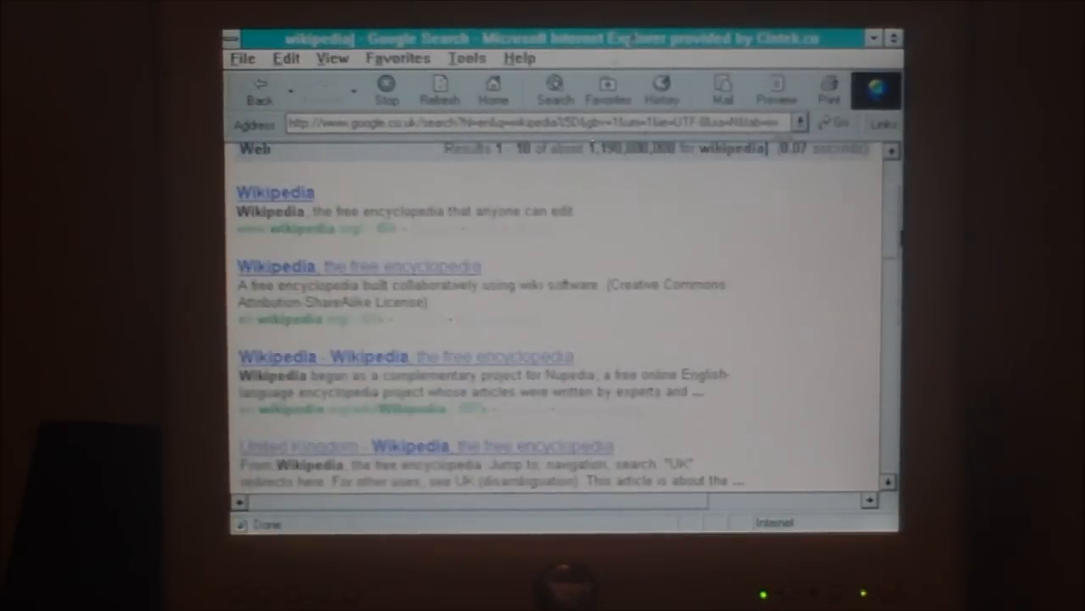
{"action": "scroll", "scroll_direction": "down", "scroll_amount": 3}
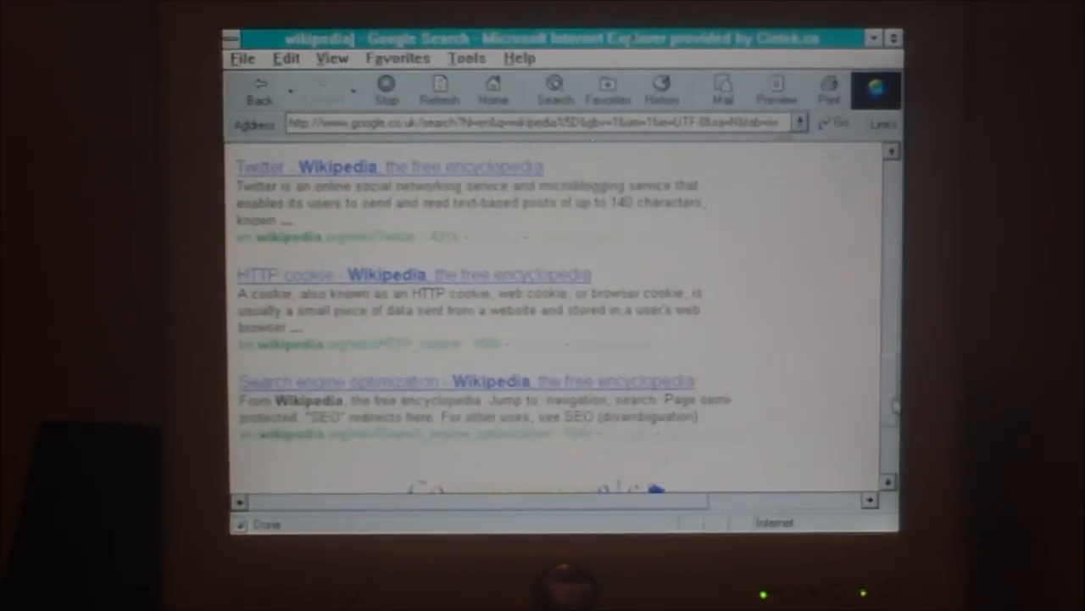
{"action": "scroll", "scroll_direction": "down", "scroll_amount": 3}
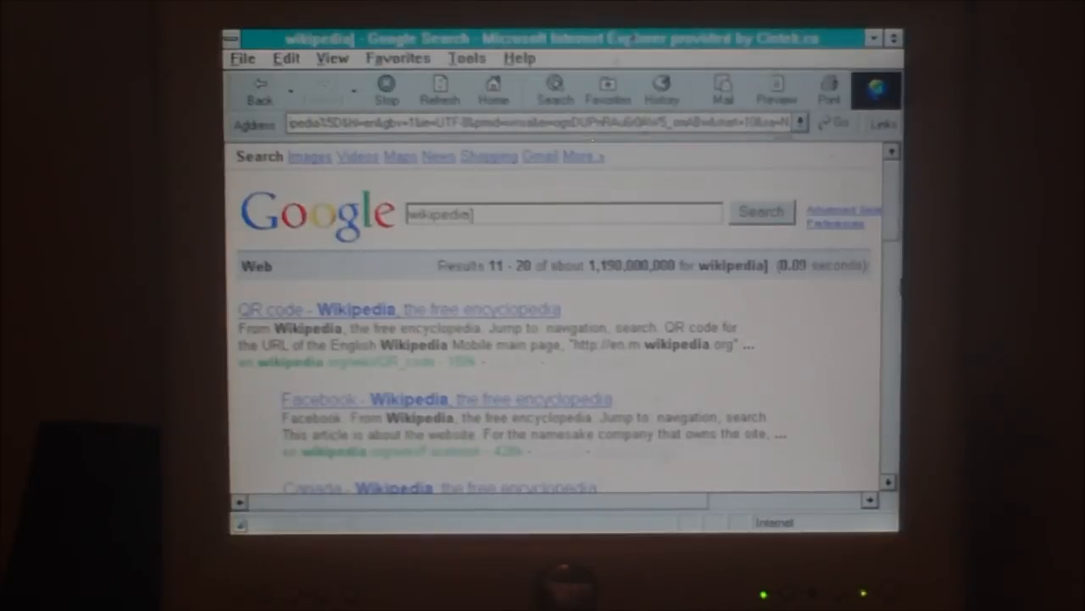
{"action": "scroll", "scroll_direction": "down", "scroll_amount": 3}
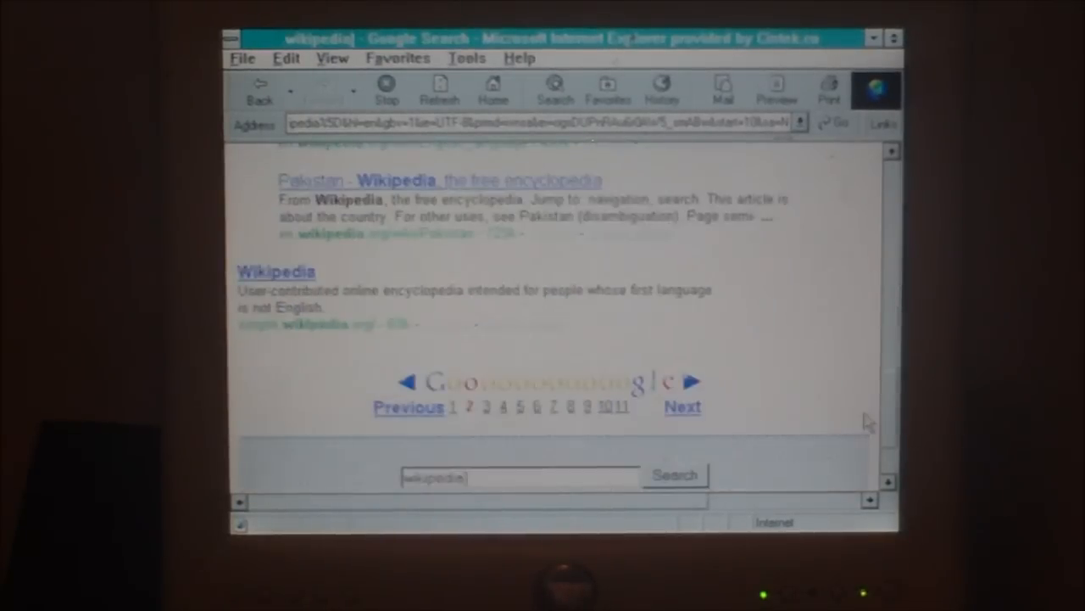
{"action": "left_click", "coordinate": [487, 407]}
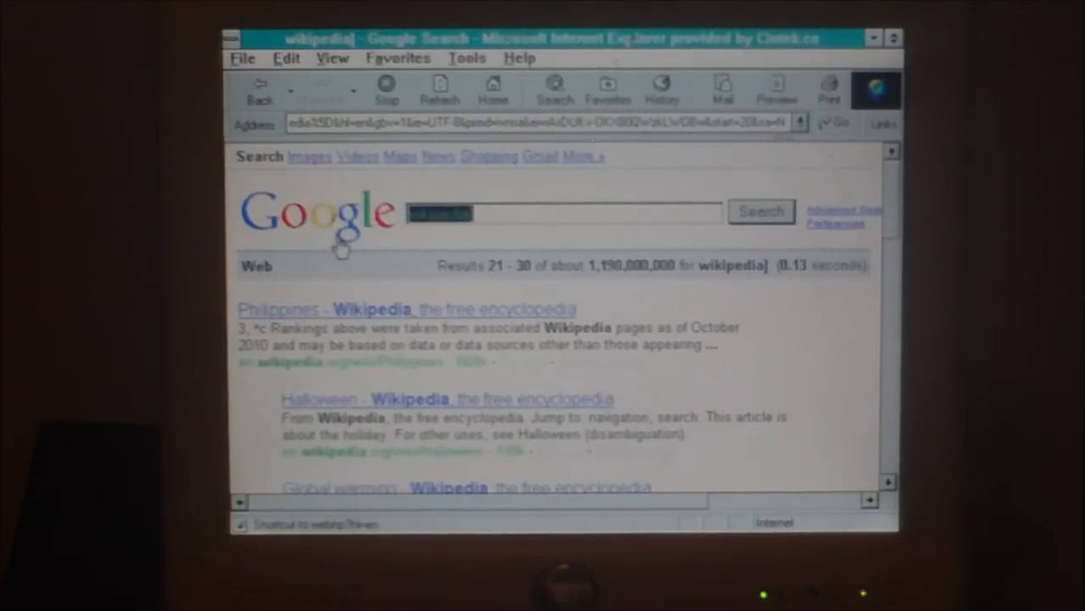
Search Google for 'yahoo', accept the Security Alert, and open the Yahoo! UK result
{"action": "type", "text": "yahoo"}
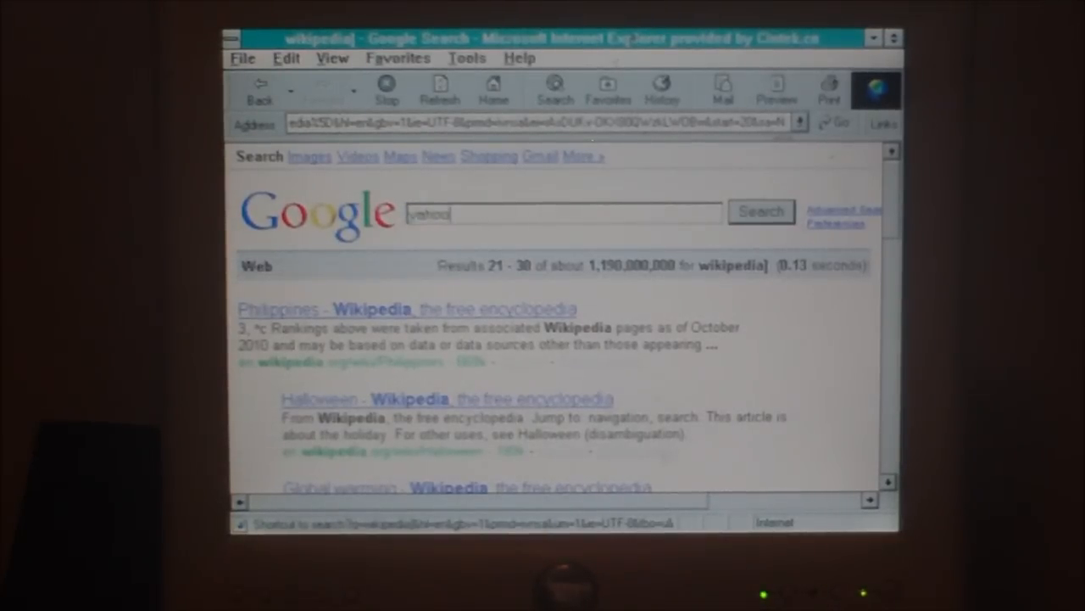
{"action": "left_click", "coordinate": [760, 211]}
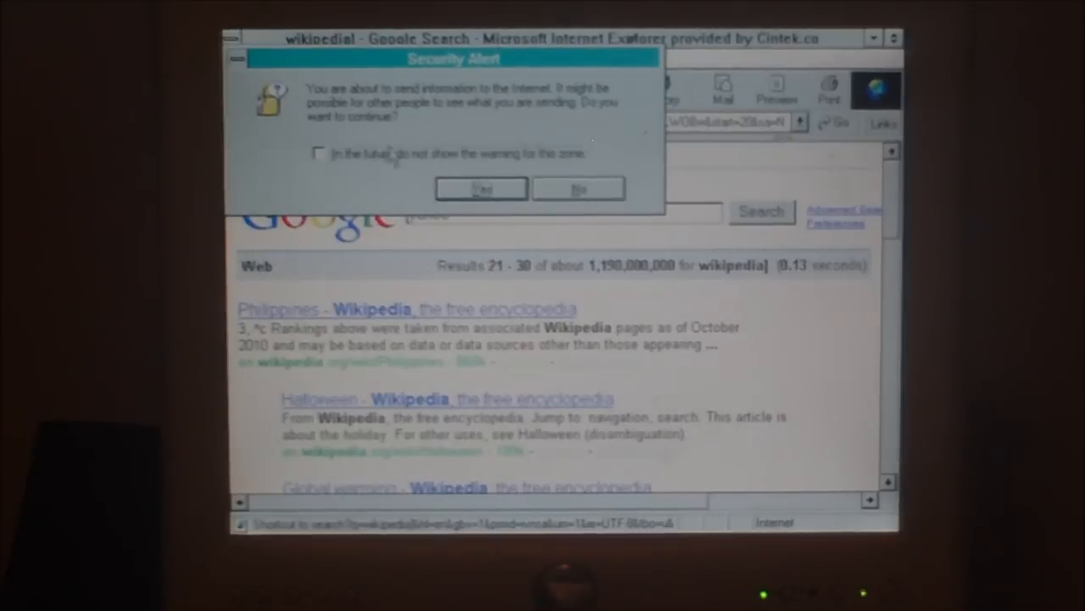
{"action": "left_click", "coordinate": [481, 189]}
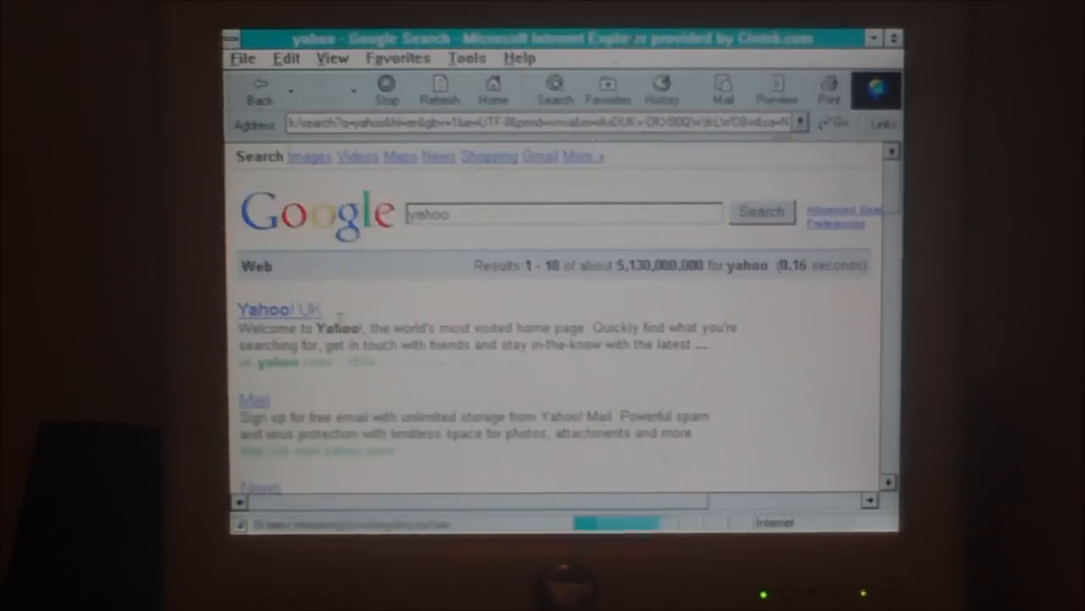
{"action": "left_click", "coordinate": [266, 309]}
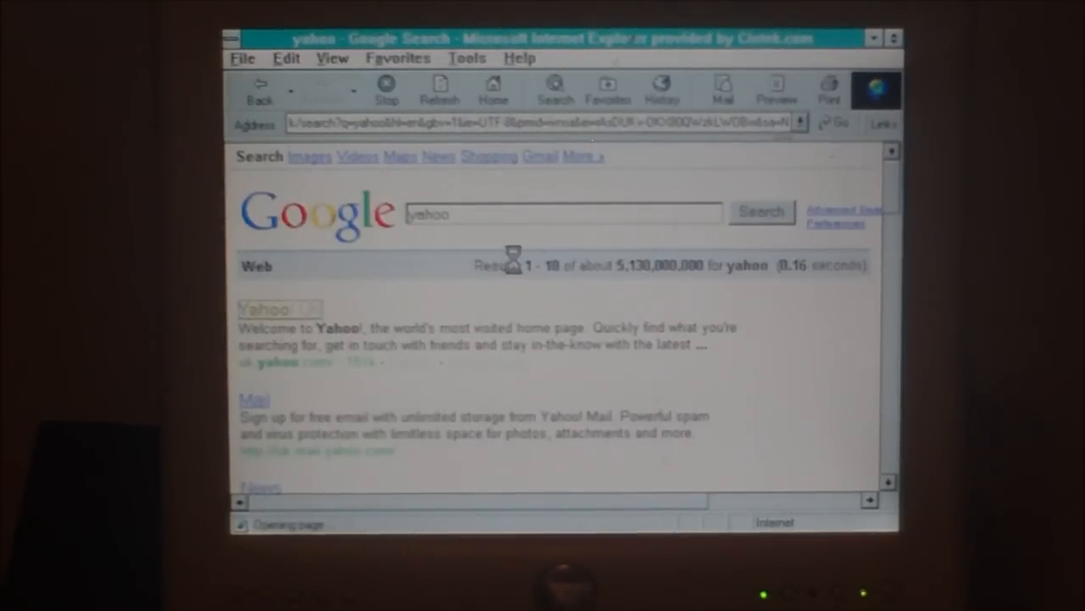
{"action": "left_click", "coordinate": [263, 308]}
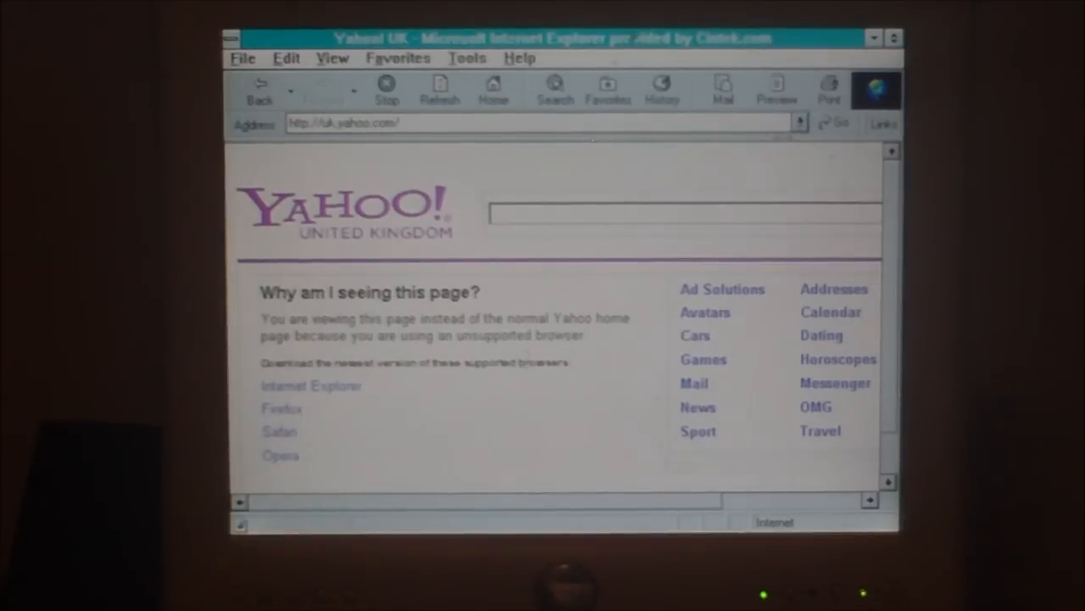
Check Internet Explorer's version (5.00.0913.2206) in the About box, then close it
{"action": "left_click", "coordinate": [520, 58]}
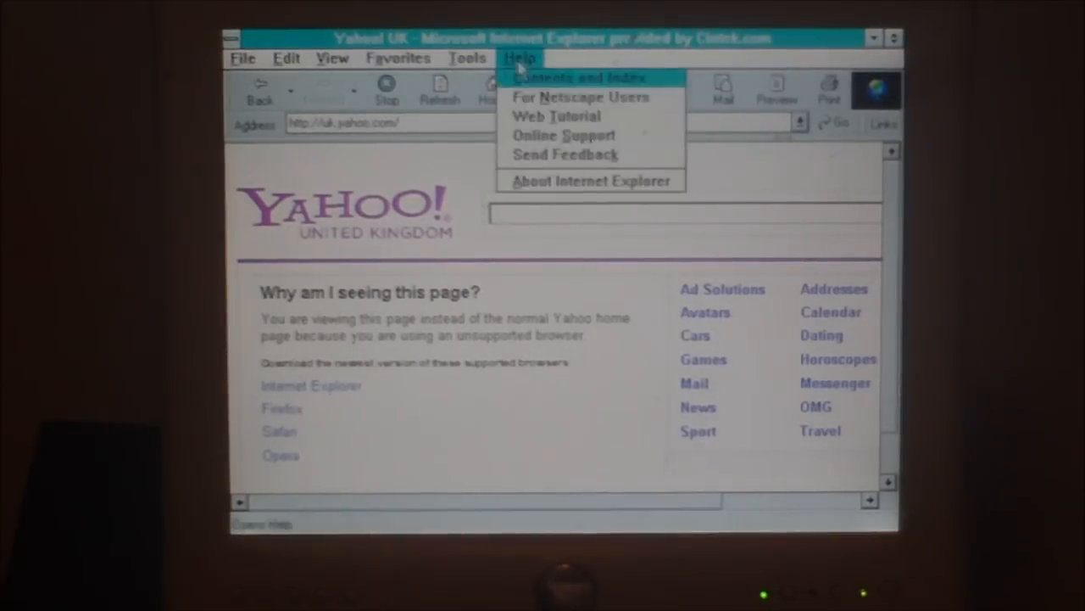
{"action": "left_click", "coordinate": [589, 181]}
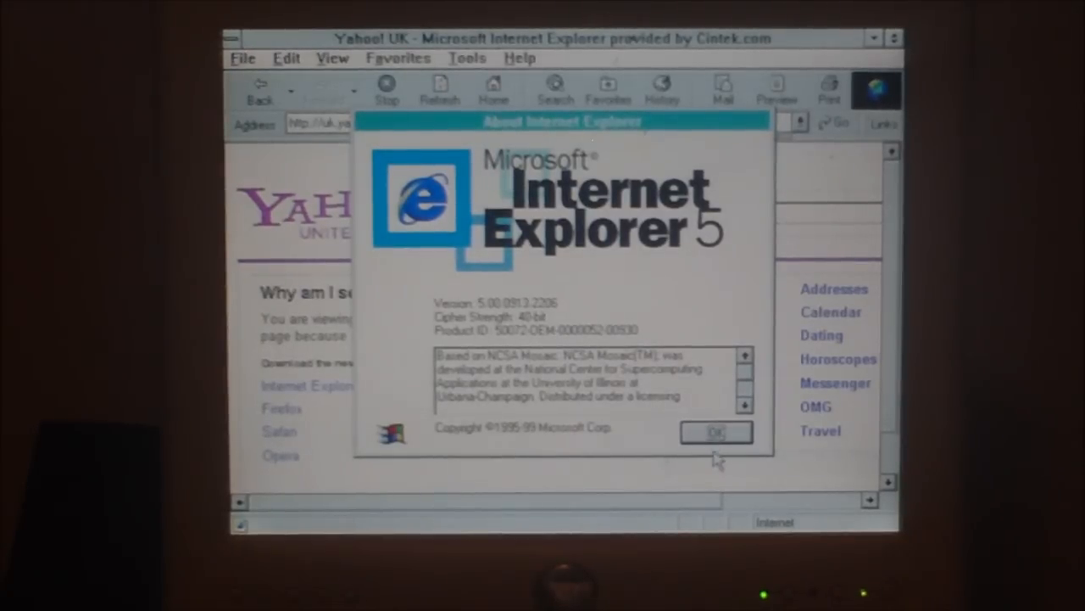
{"action": "left_click", "coordinate": [715, 432]}
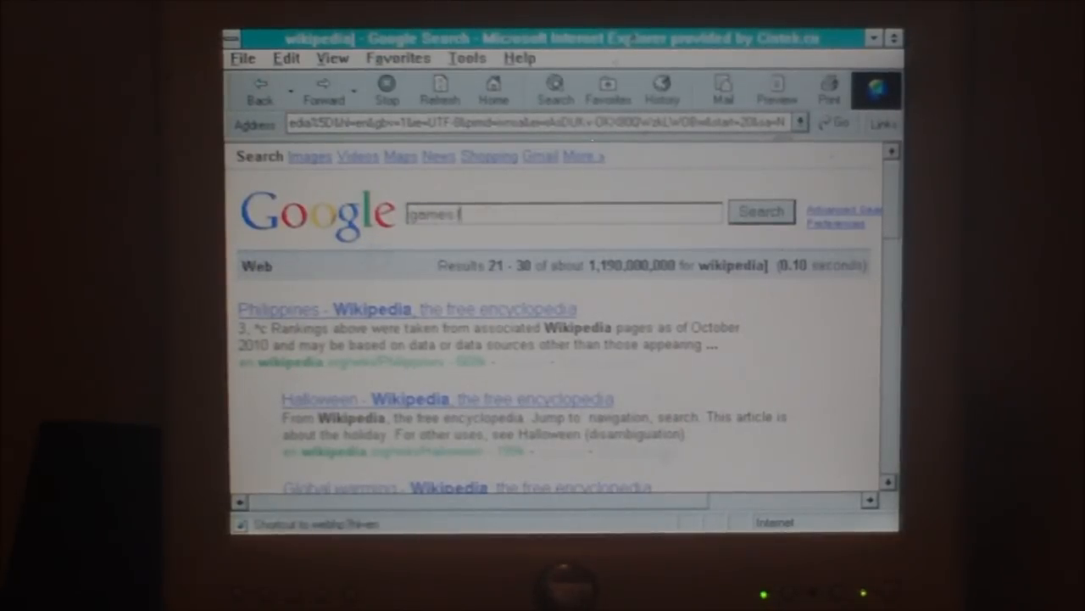
Search 'games for windows 3.1' and scroll the Games for 16-bit Windows page to its game list
{"action": "type", "text": "games for windows 3.1"}
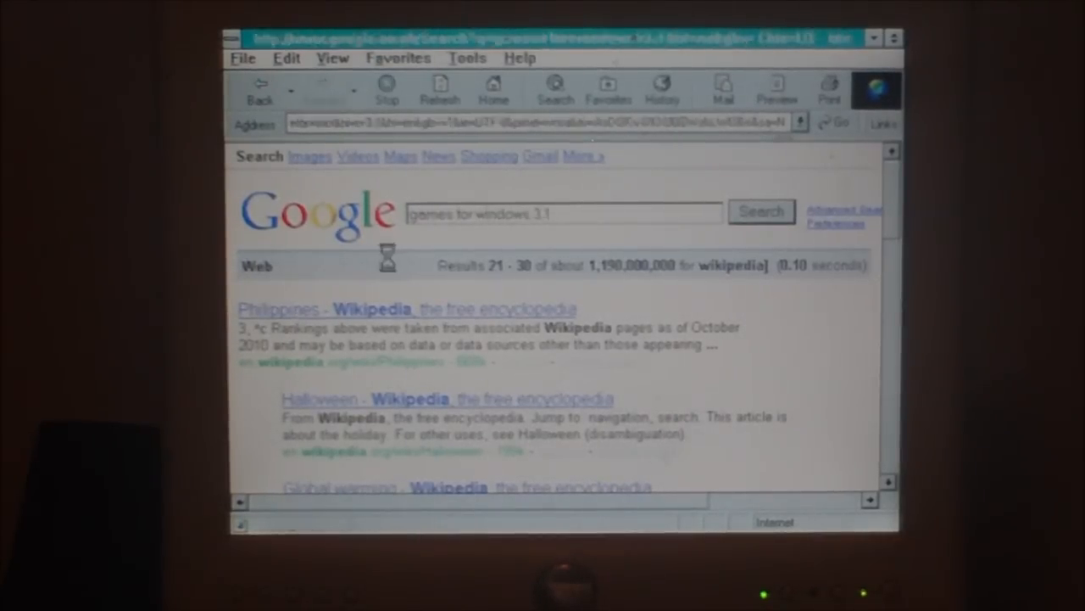
{"action": "left_click", "coordinate": [761, 211]}
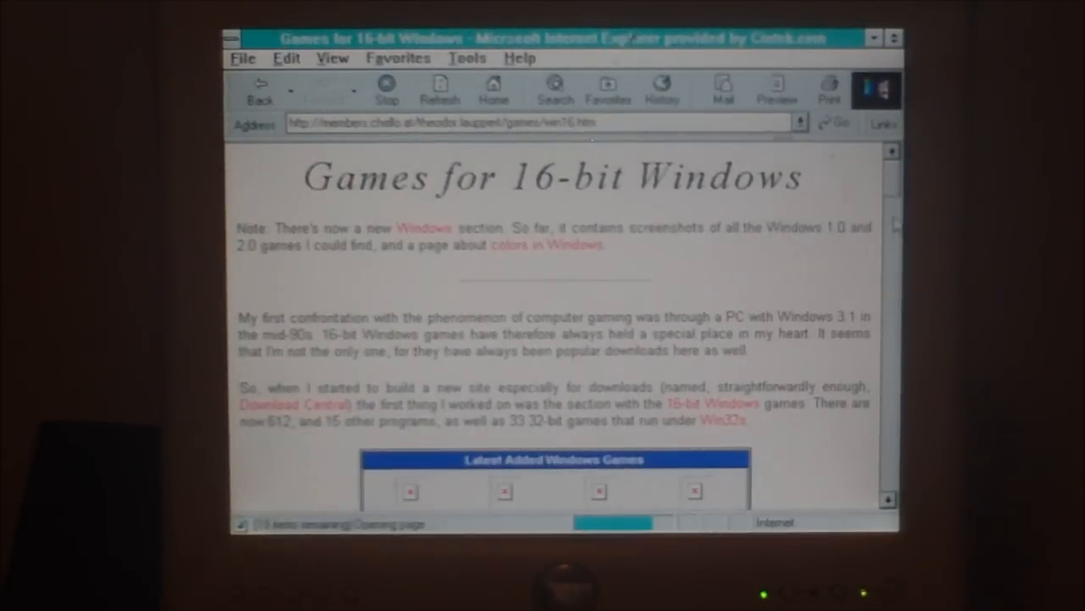
{"action": "scroll", "scroll_direction": "down", "scroll_amount": 3}
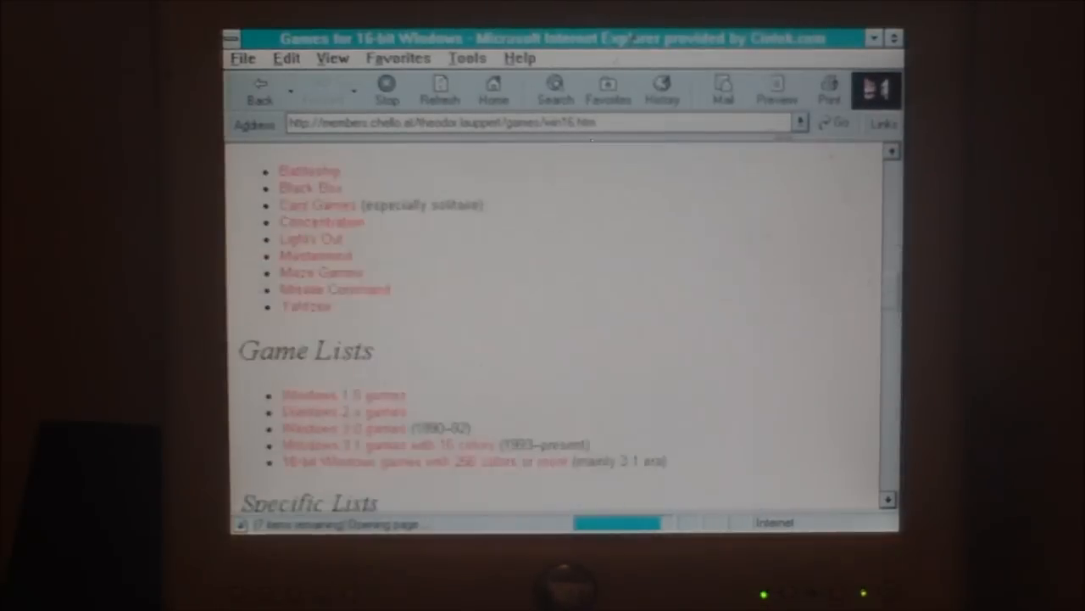
{"action": "scroll", "scroll_direction": "down", "scroll_amount": 3}
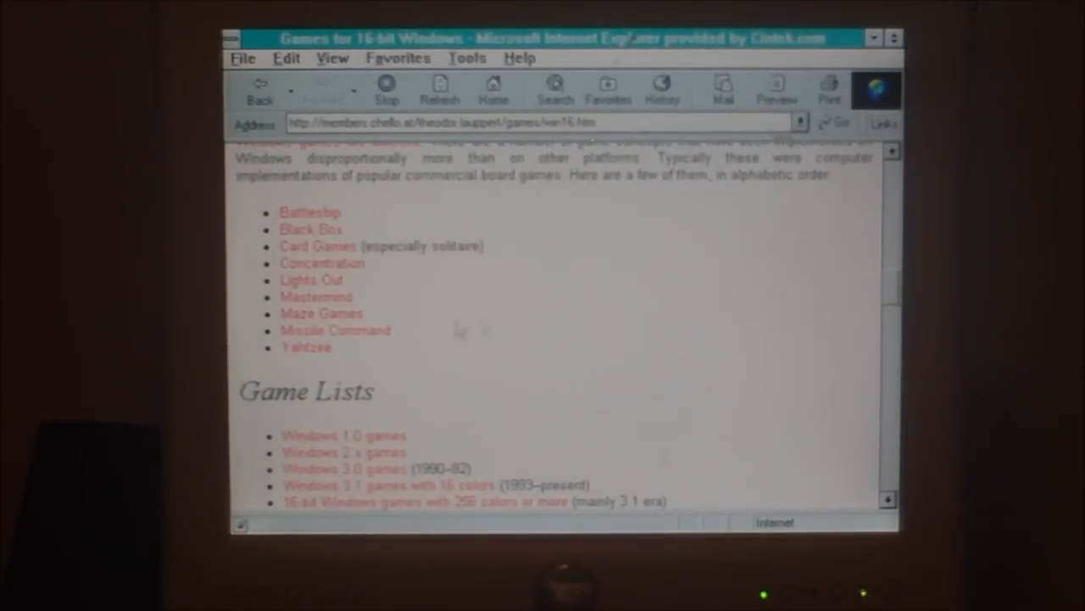
Open the Missile Command page and follow its Starbase implementation link to Download Central
{"action": "left_click", "coordinate": [335, 330]}
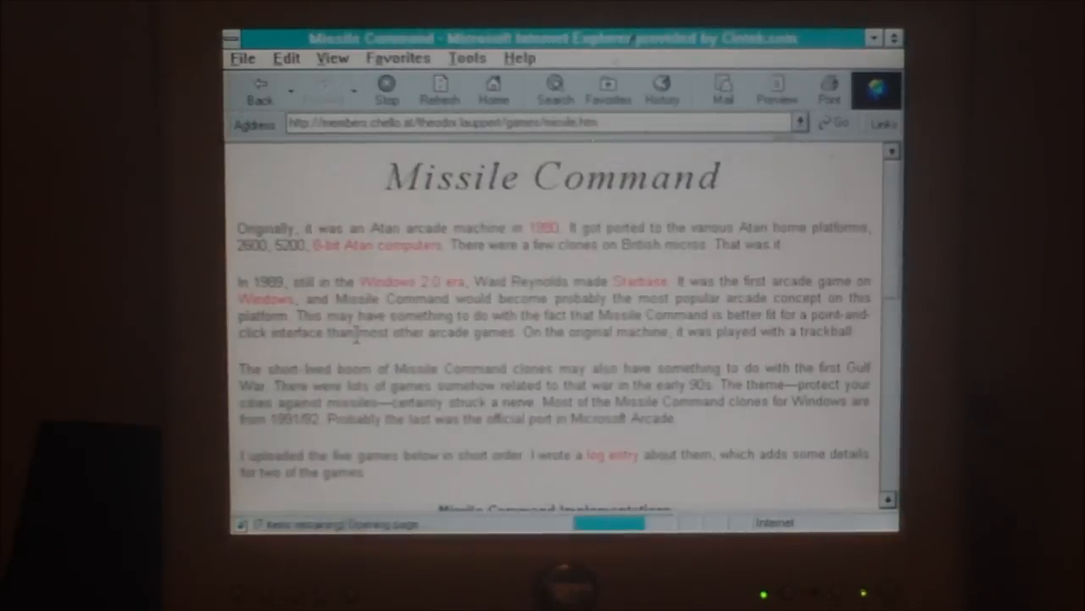
{"action": "scroll", "scroll_direction": "down", "scroll_amount": 3}
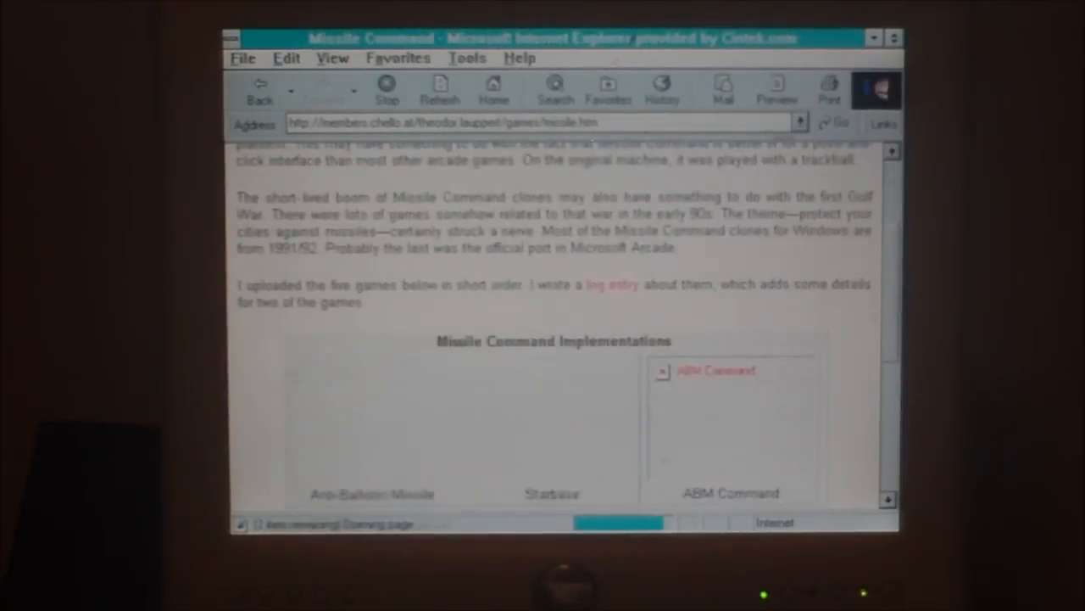
{"action": "scroll", "scroll_direction": "down", "scroll_amount": 3}
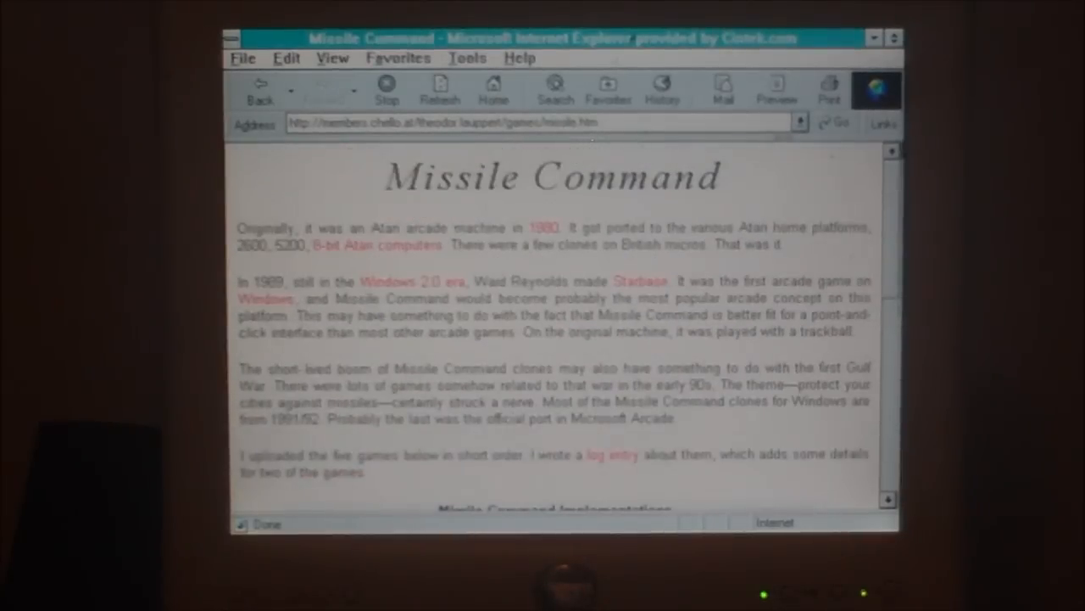
{"action": "scroll", "scroll_direction": "down", "scroll_amount": 3}
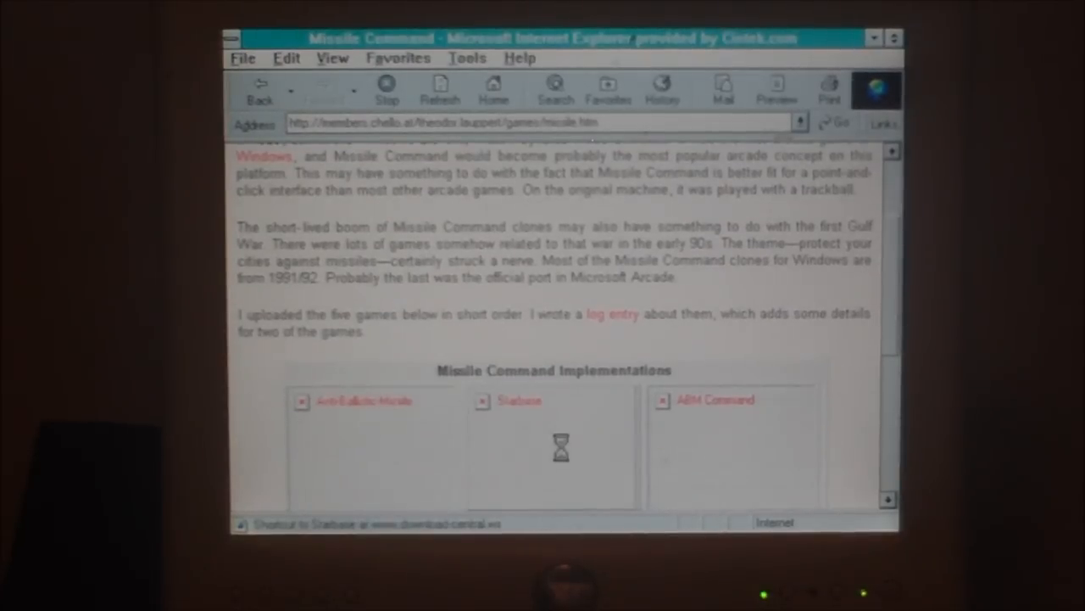
{"action": "left_click", "coordinate": [519, 400]}
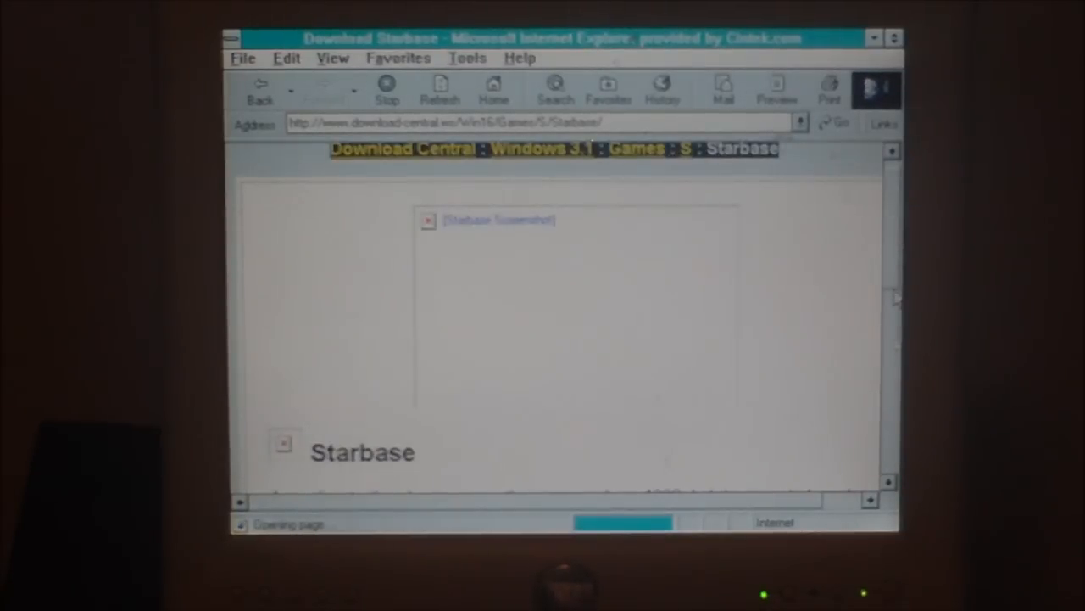
Download the Starbase ZIP, save starbase.zip to C:\, and dismiss the Download complete message
{"action": "scroll", "scroll_direction": "down", "scroll_amount": 3}
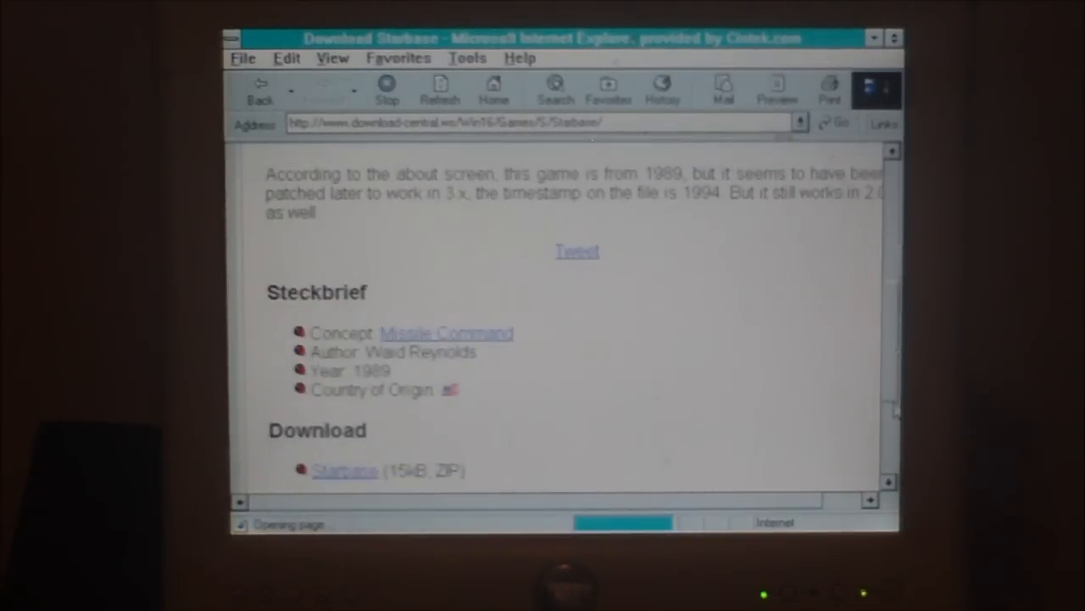
{"action": "scroll", "scroll_direction": "down", "scroll_amount": 3}
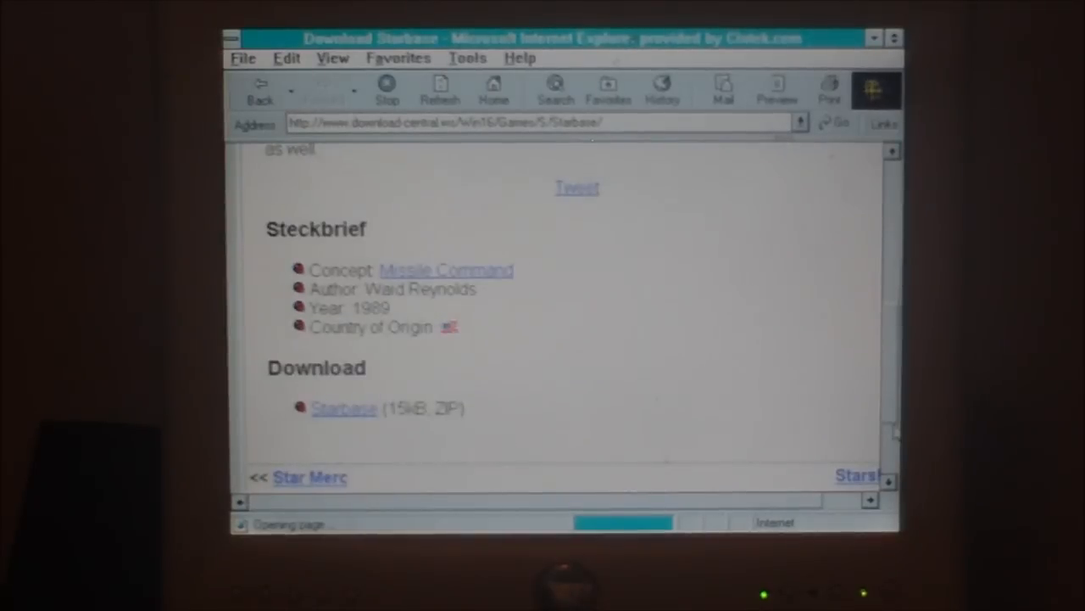
{"action": "left_click", "coordinate": [344, 408]}
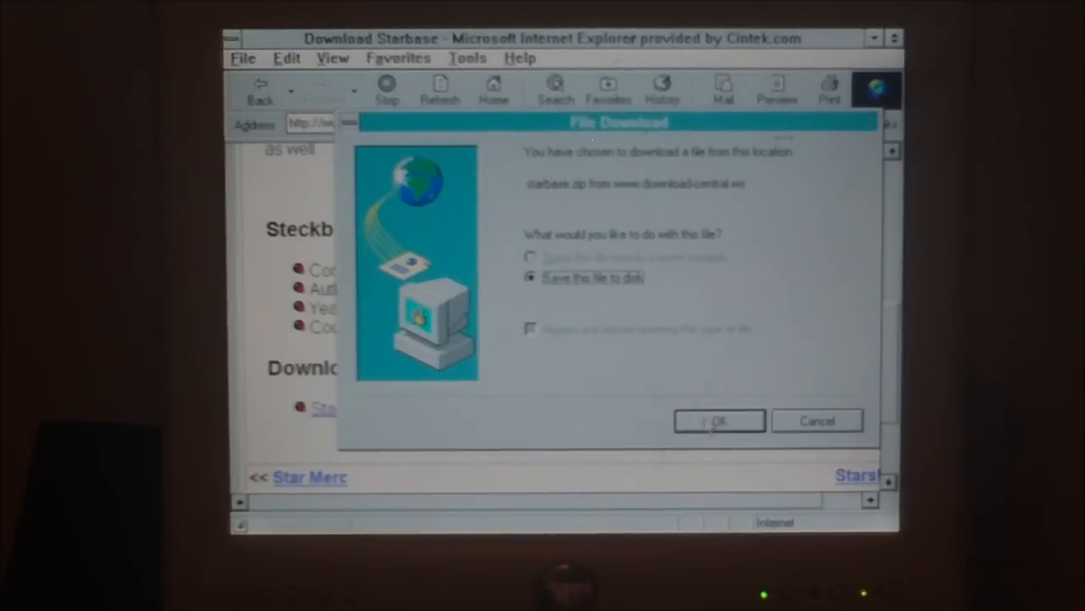
{"action": "left_click", "coordinate": [719, 421]}
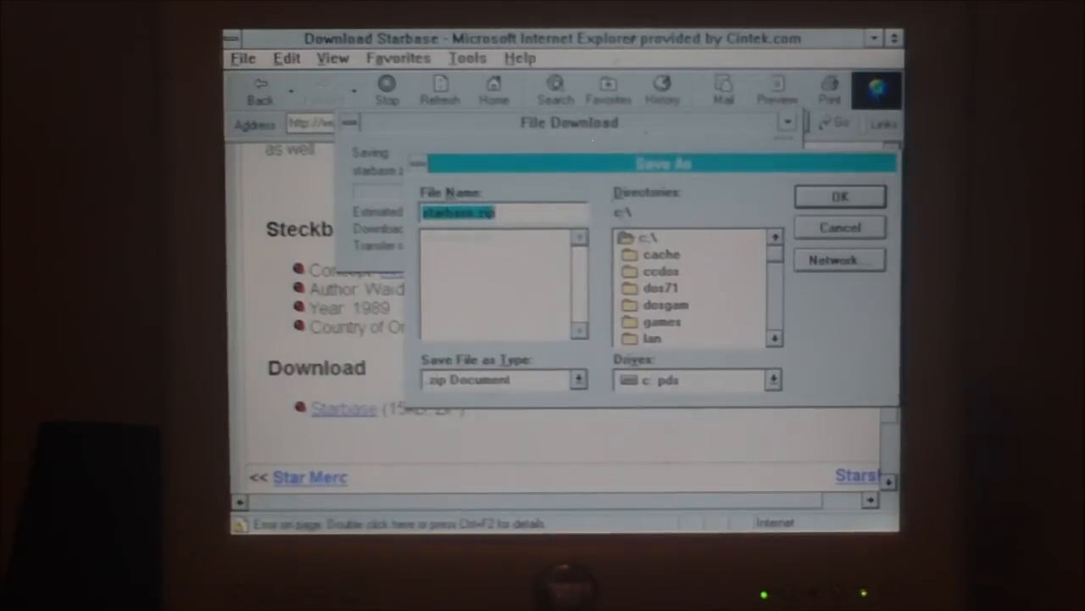
{"action": "left_click", "coordinate": [648, 238]}
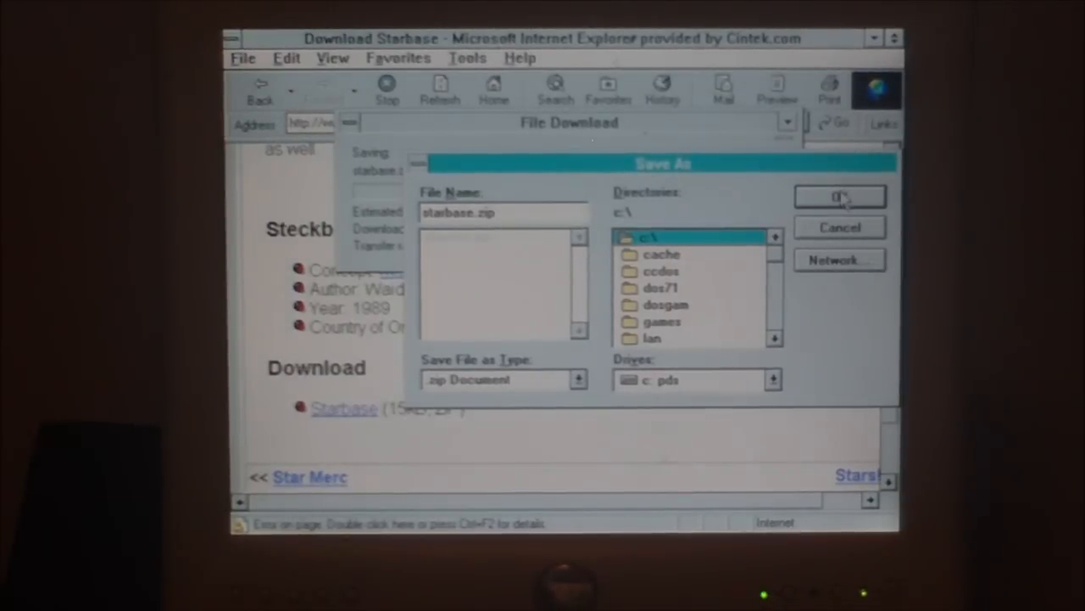
{"action": "left_click", "coordinate": [839, 196]}
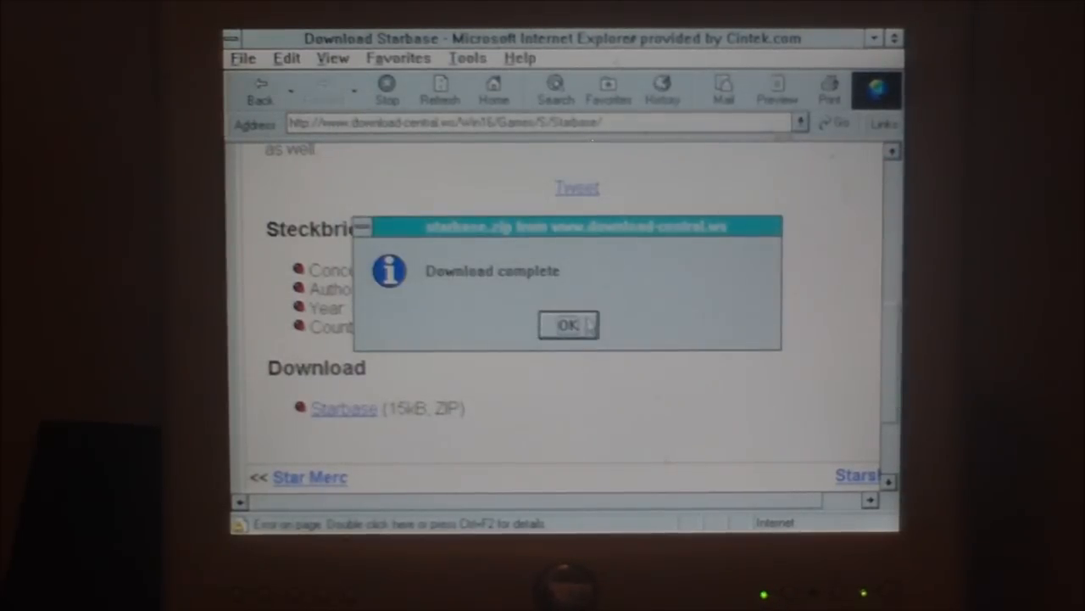
{"action": "left_click", "coordinate": [568, 325]}
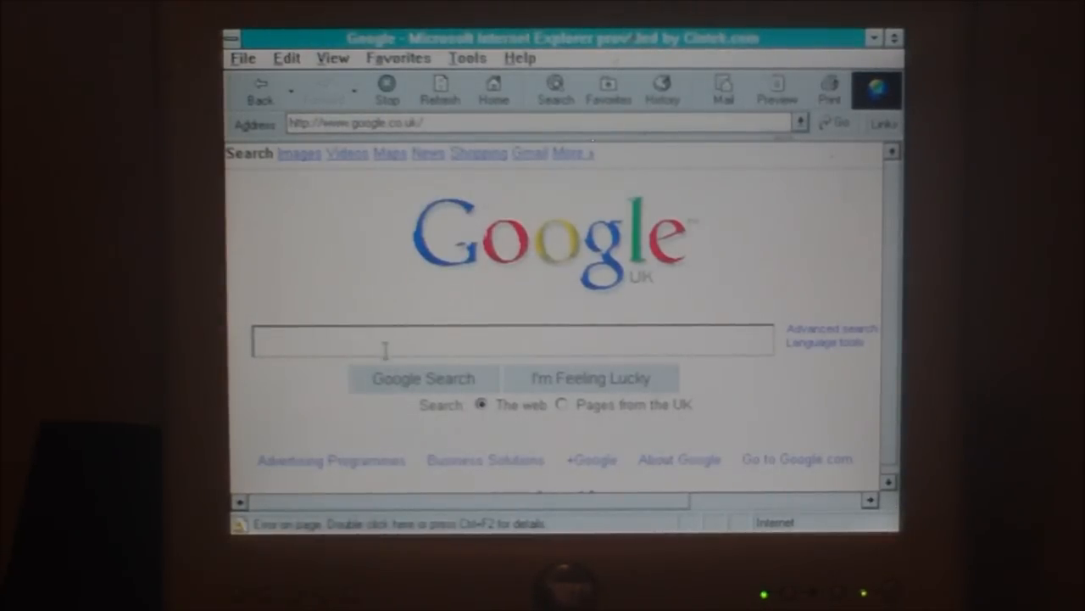
Search Google for 'old version' and open the OldVersion.com result
{"action": "type", "text": "old versi"}
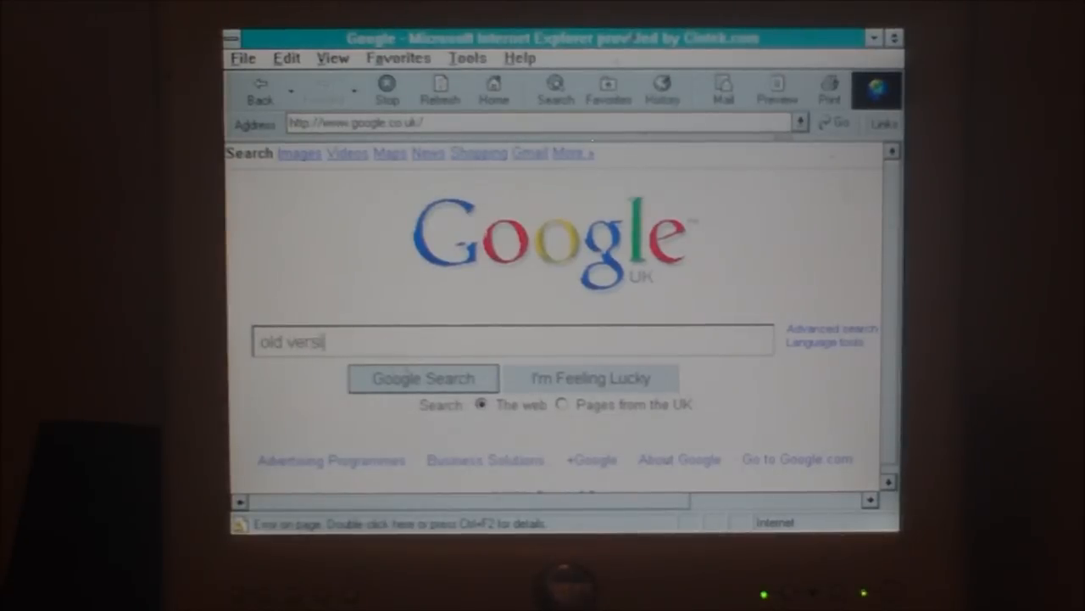
{"action": "left_click", "coordinate": [423, 378]}
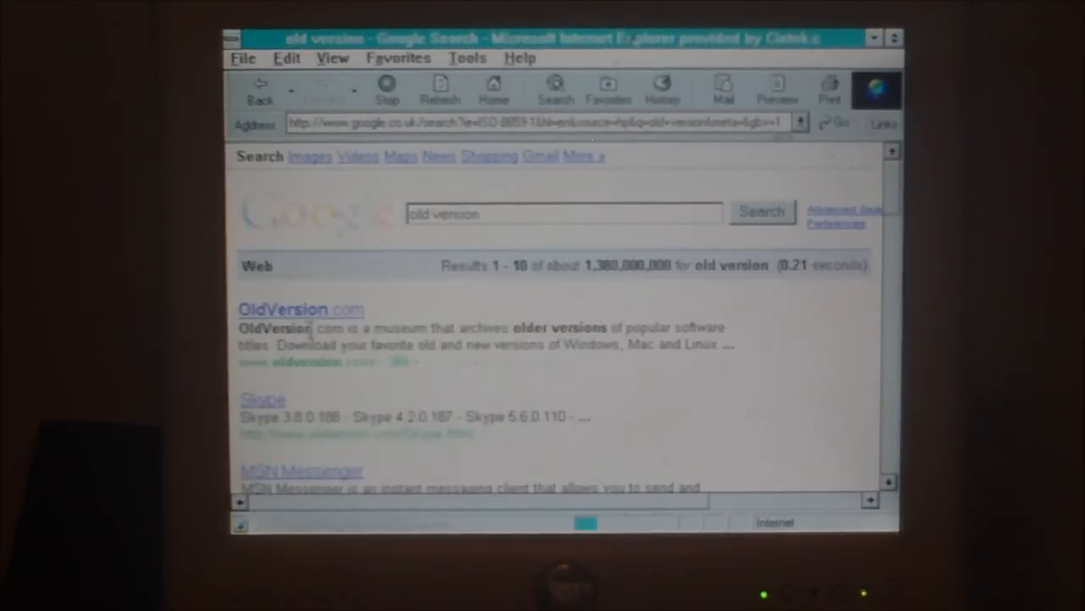
{"action": "left_click", "coordinate": [284, 309]}
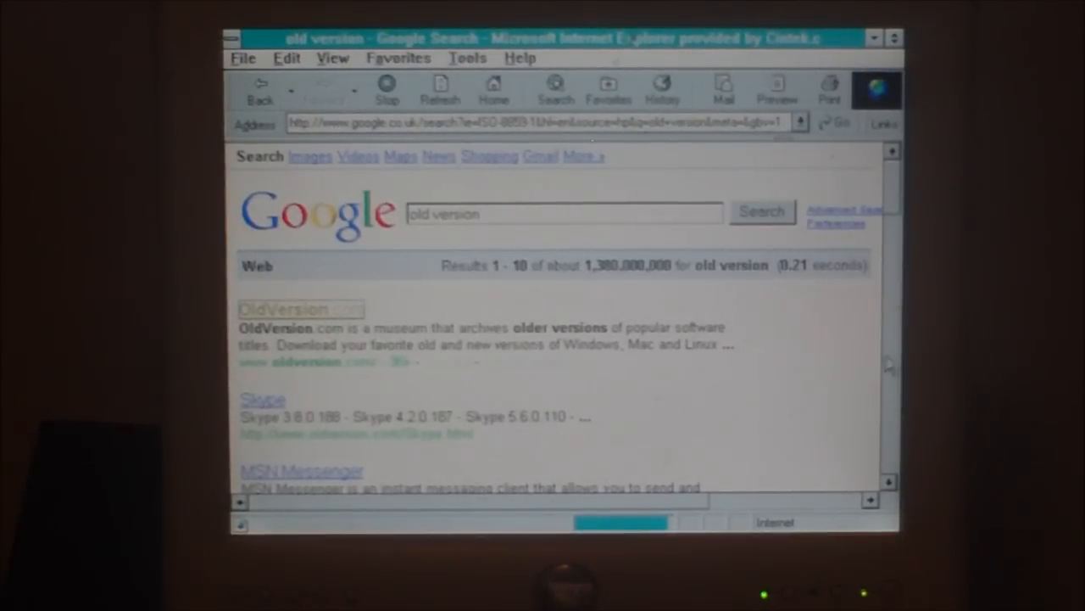
{"action": "scroll", "scroll_direction": "down", "scroll_amount": 3}
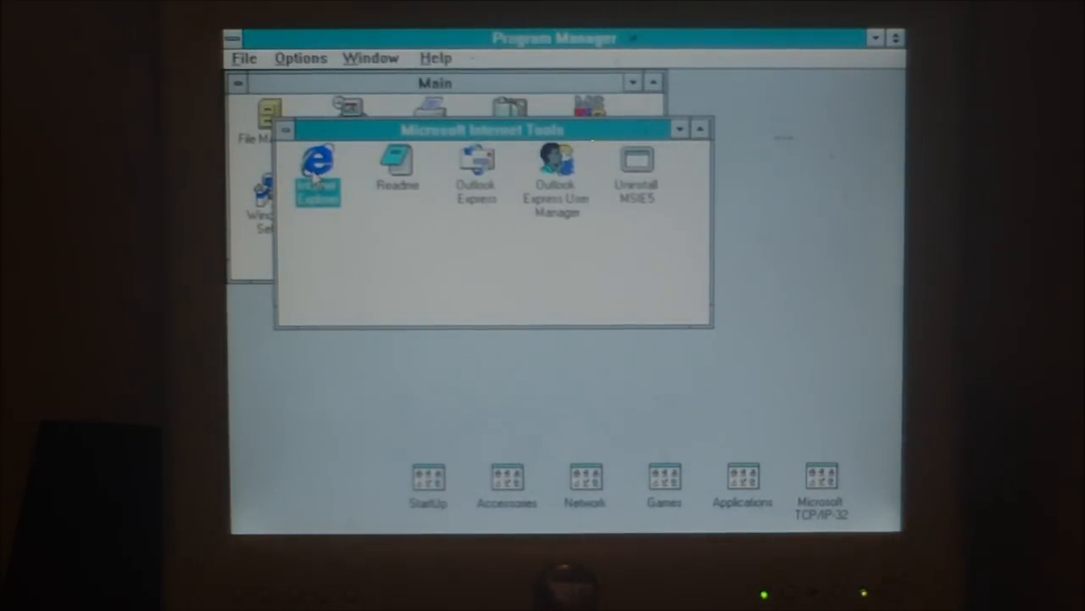
Minimize the Main and Microsoft Internet Tools program groups to icons
{"action": "double_click", "coordinate": [397, 161]}
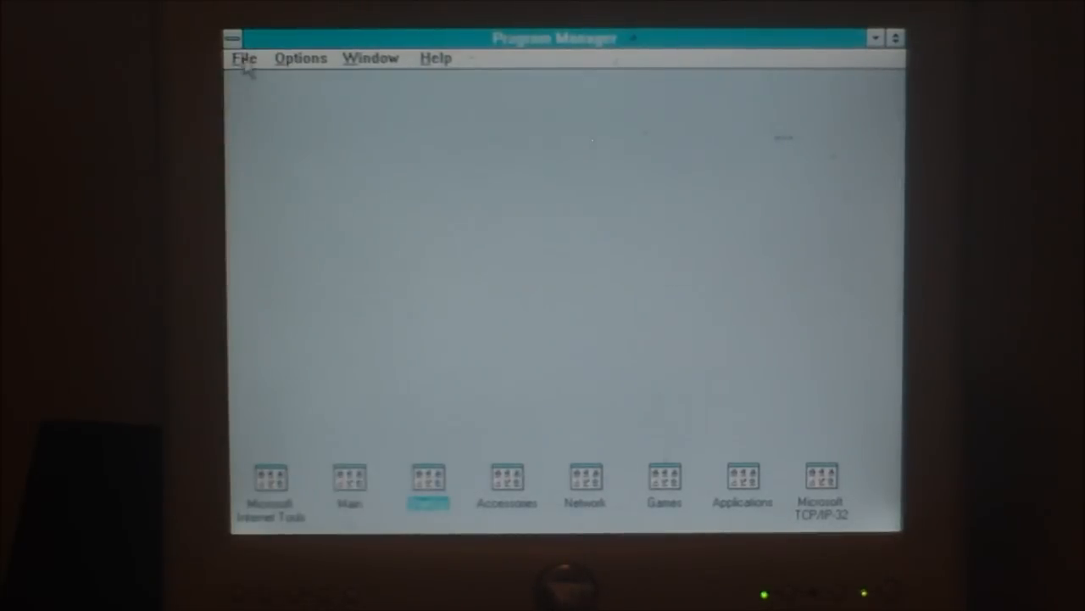
{"action": "left_click", "coordinate": [244, 58]}
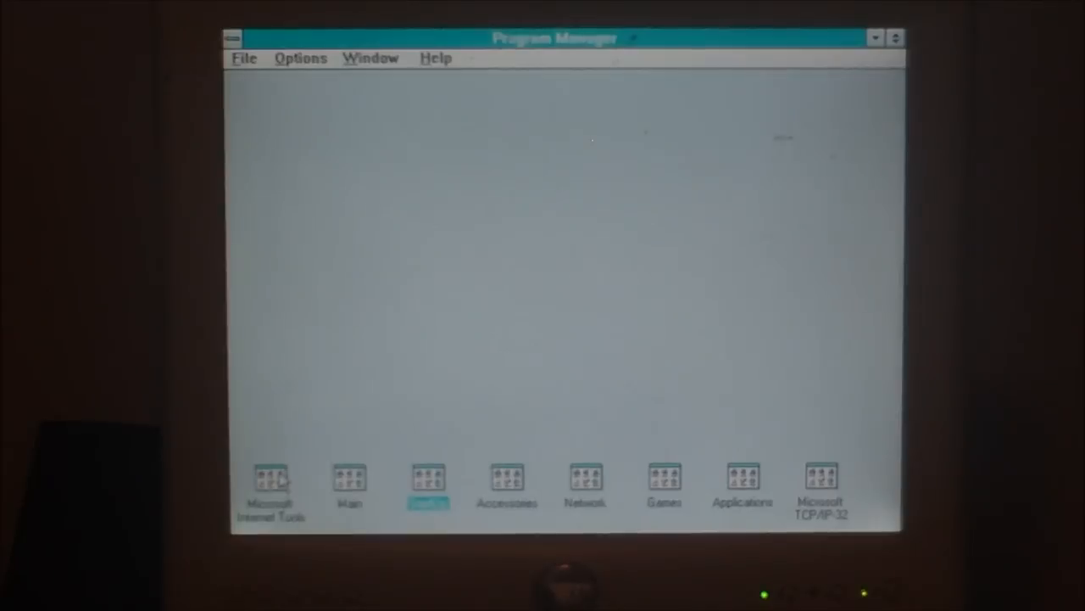
{"action": "double_click", "coordinate": [270, 477]}
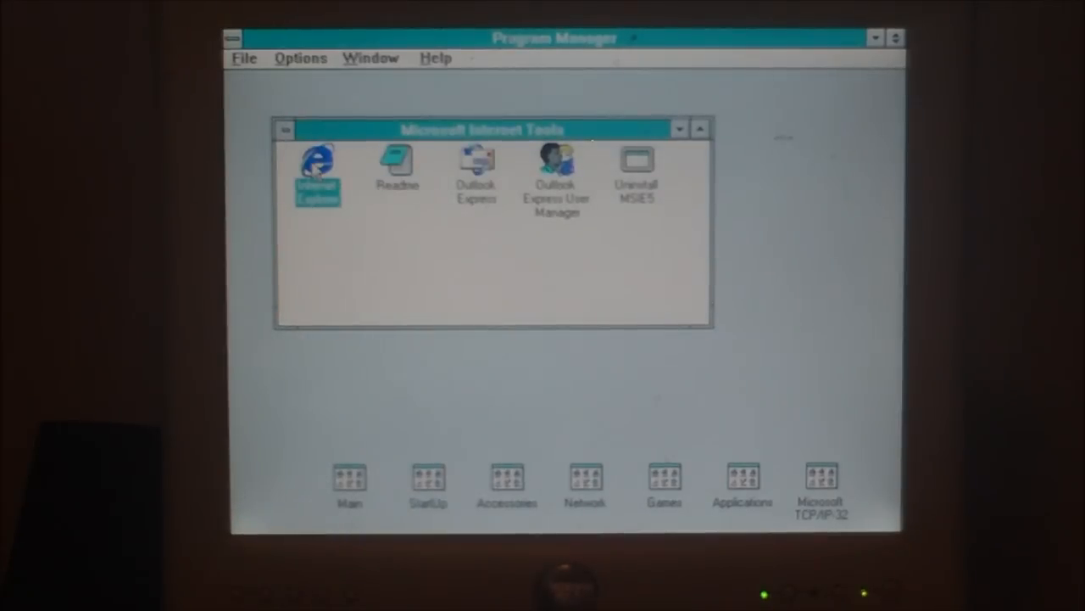
{"action": "left_click", "coordinate": [286, 129]}
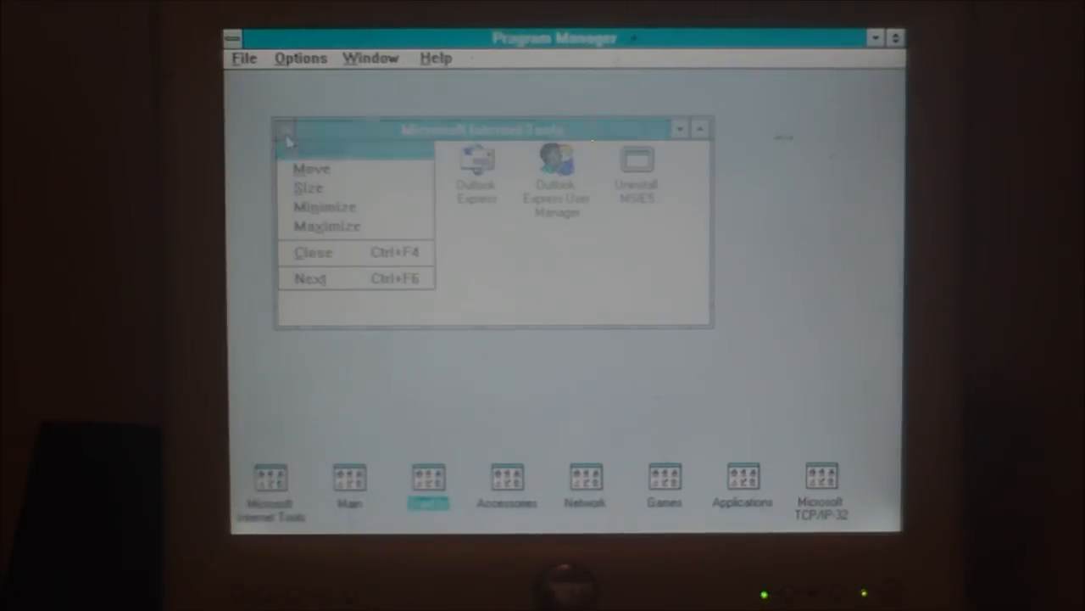
{"action": "left_click", "coordinate": [313, 252]}
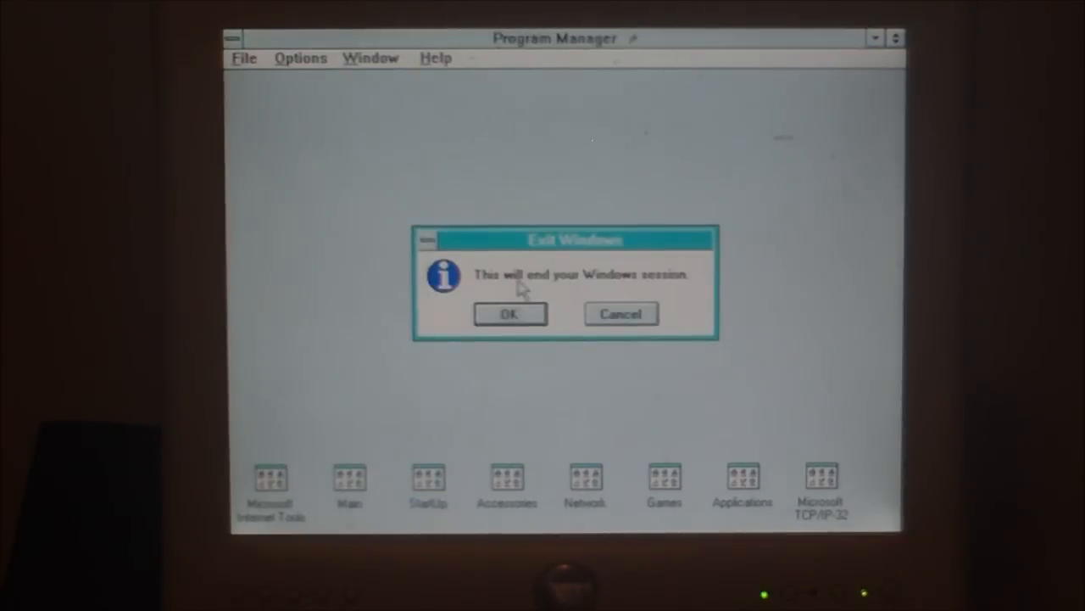
Confirm the Exit Windows prompt to end the Windows session
{"action": "left_click", "coordinate": [509, 313]}
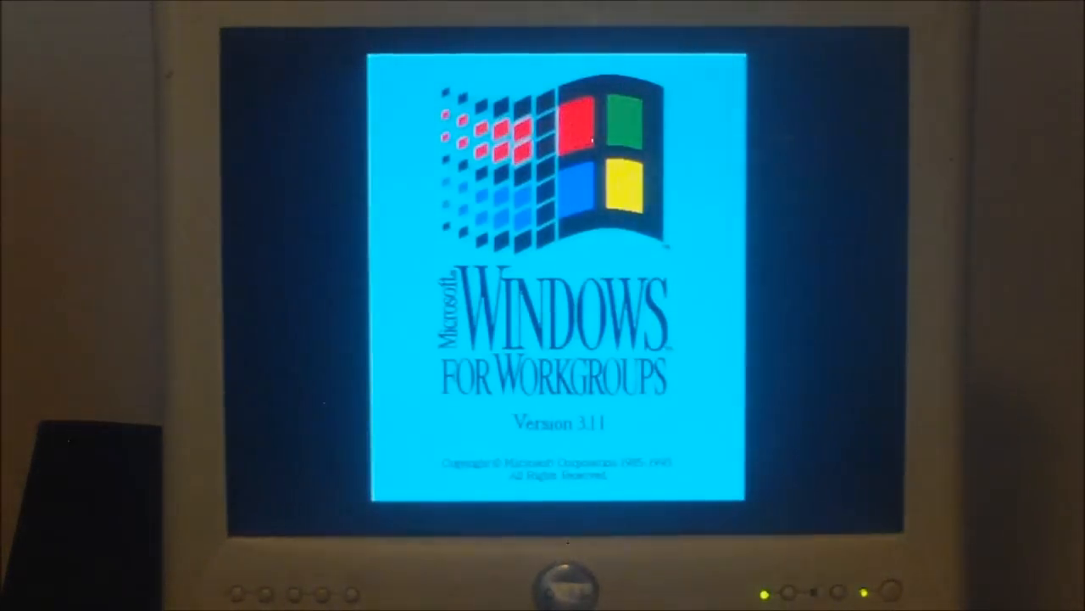